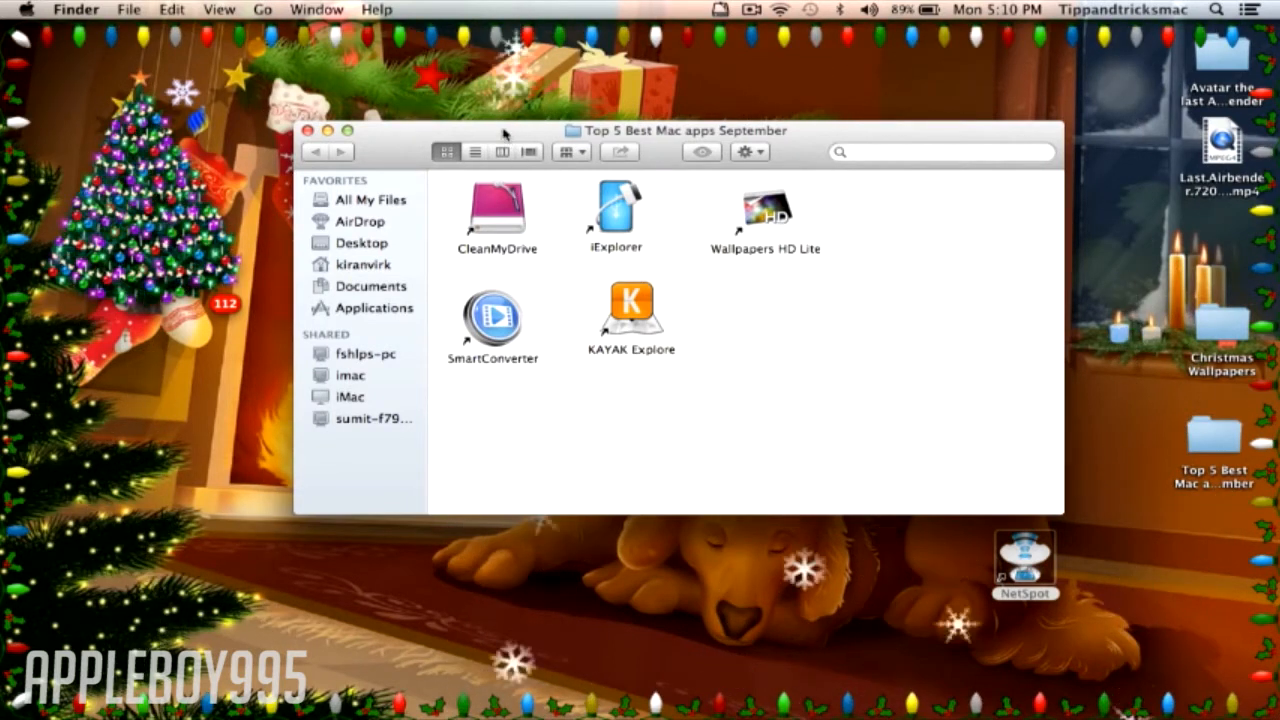
- Move the Top 5 Best Mac apps September folder window slightly on the desktop
left_click_drag(684, 130, 868, 420)
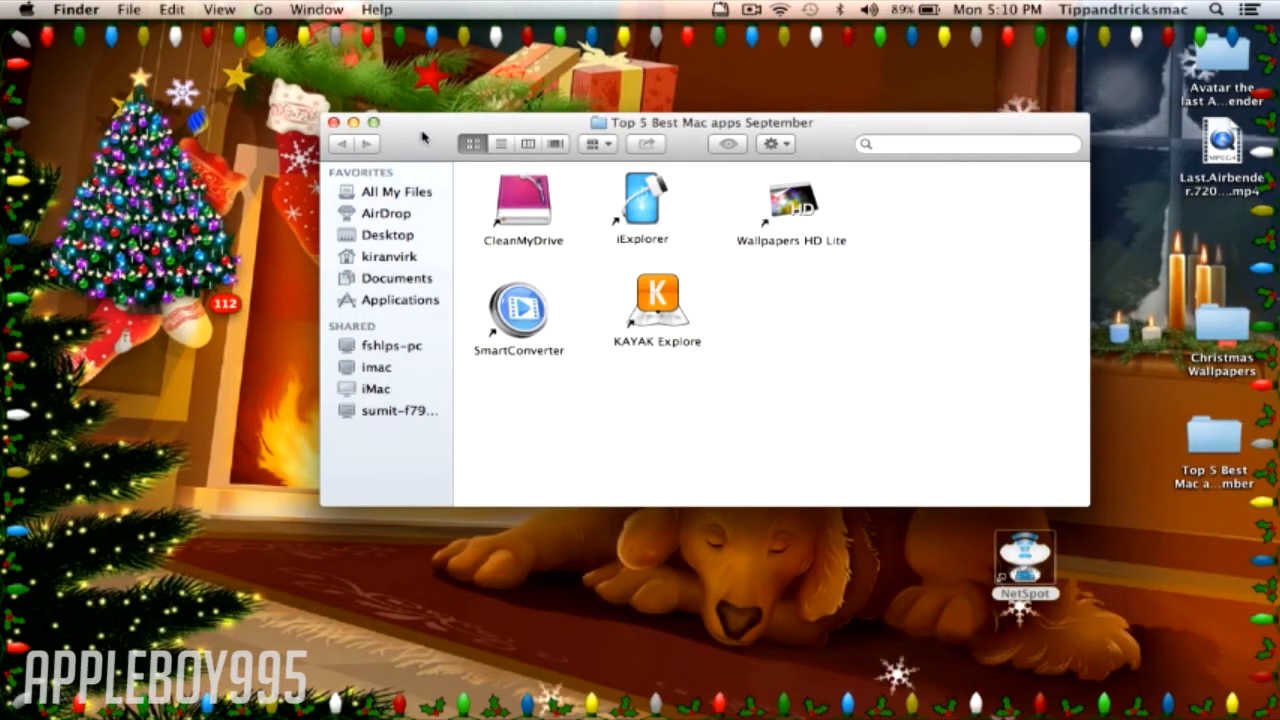
left_click_drag(710, 122, 664, 148)
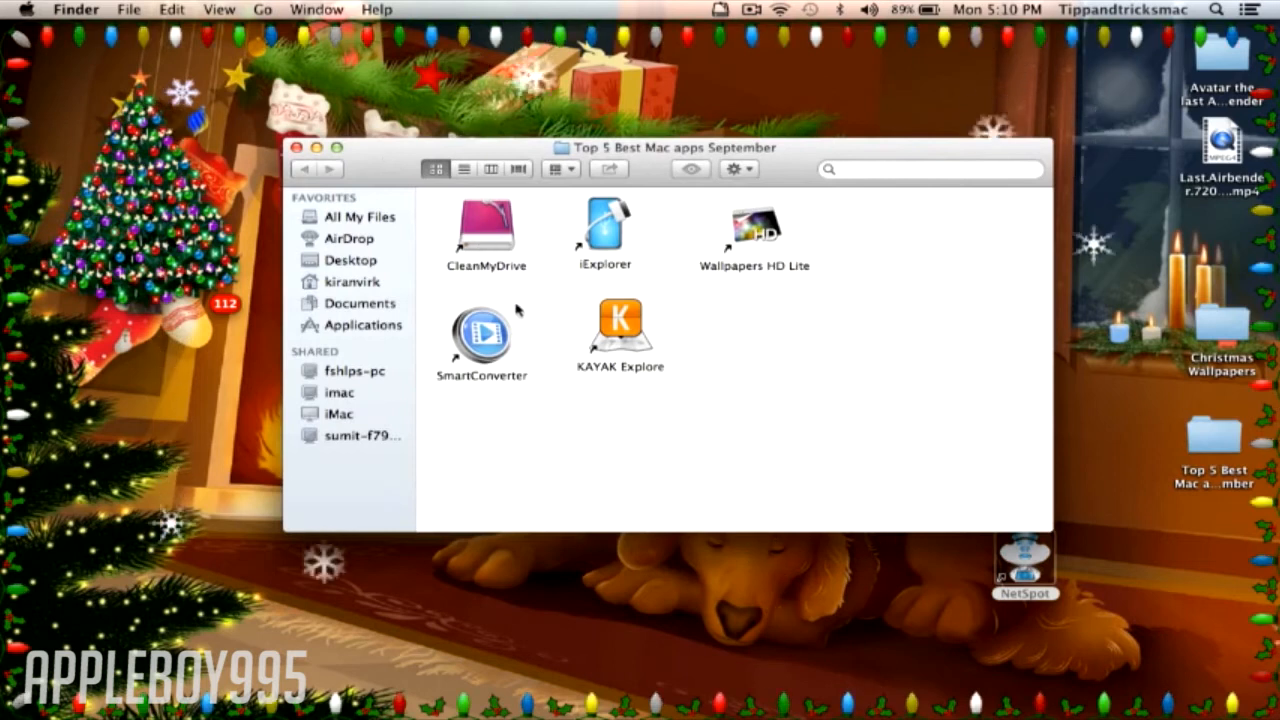
left_click(720, 8)
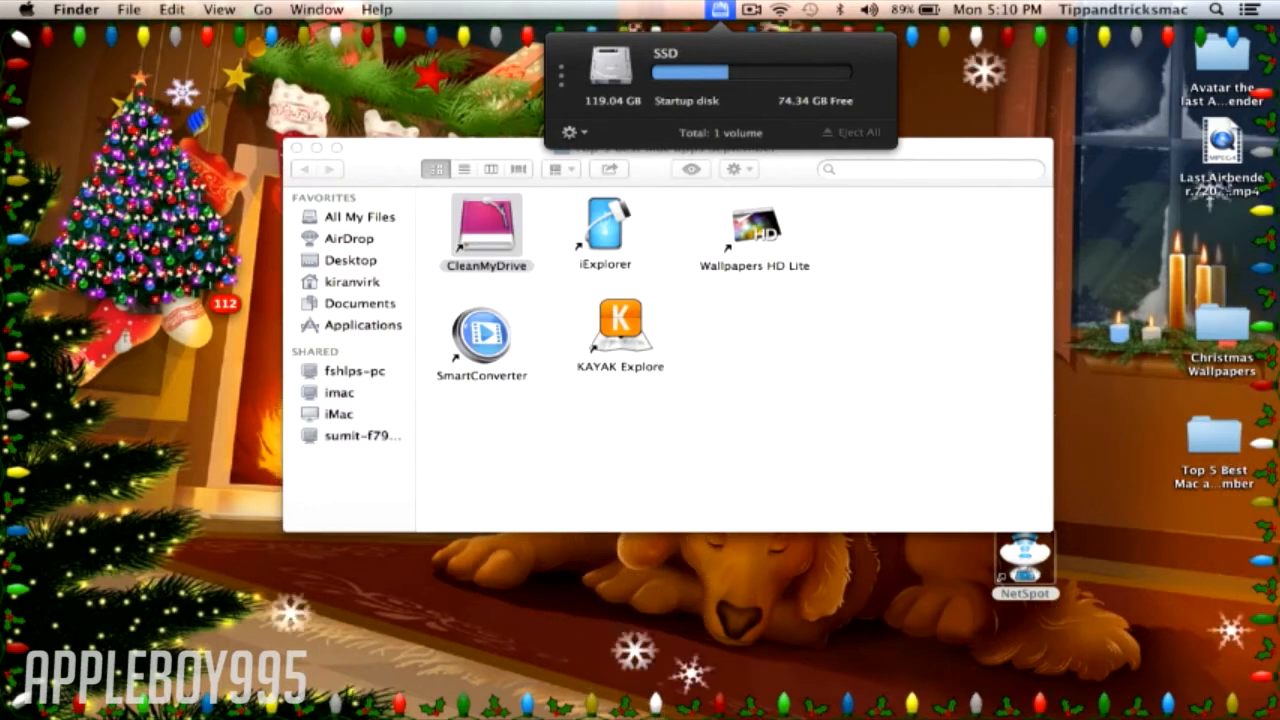
mouse_move(1240, 268)
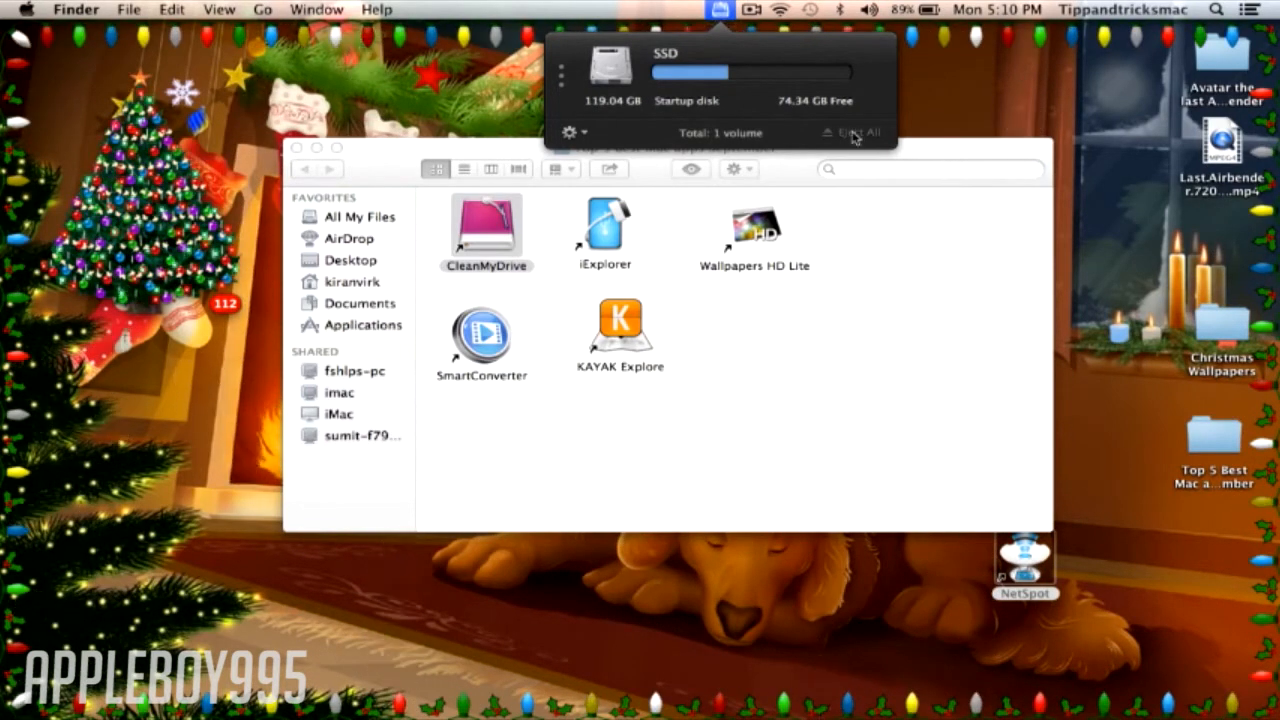
mouse_move(770, 84)
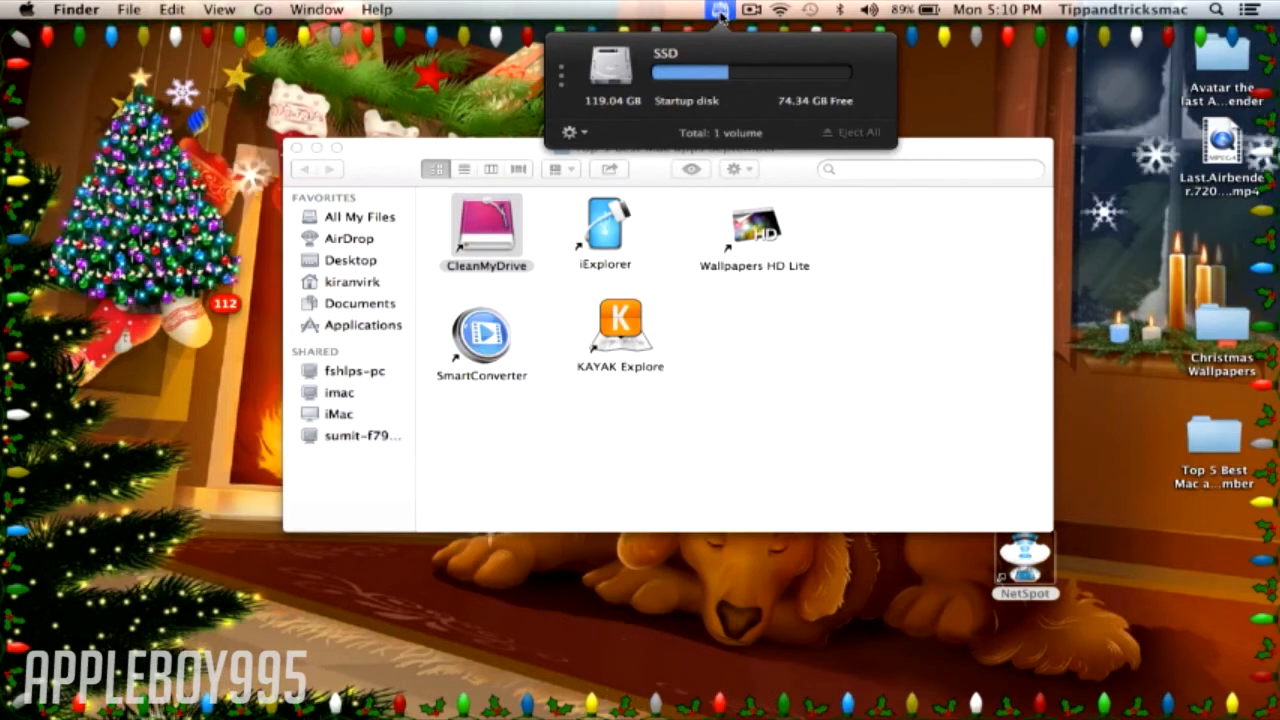
left_click(718, 8)
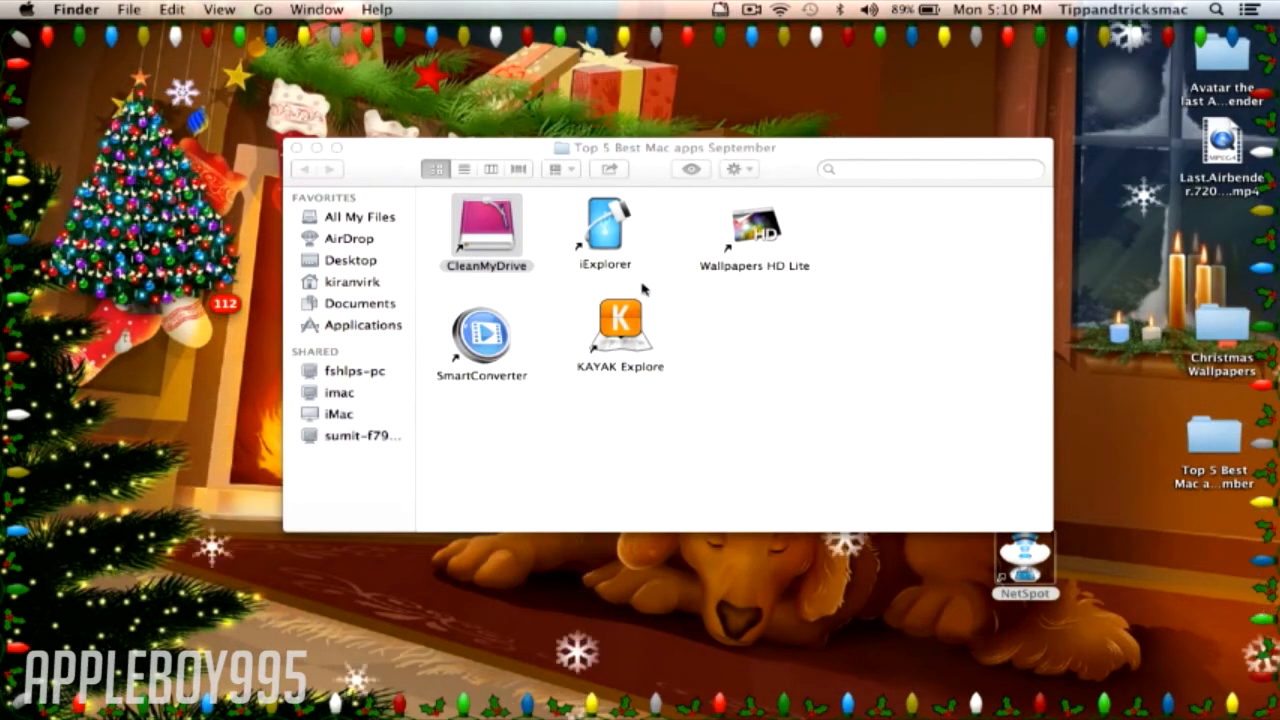
left_click(486, 230)
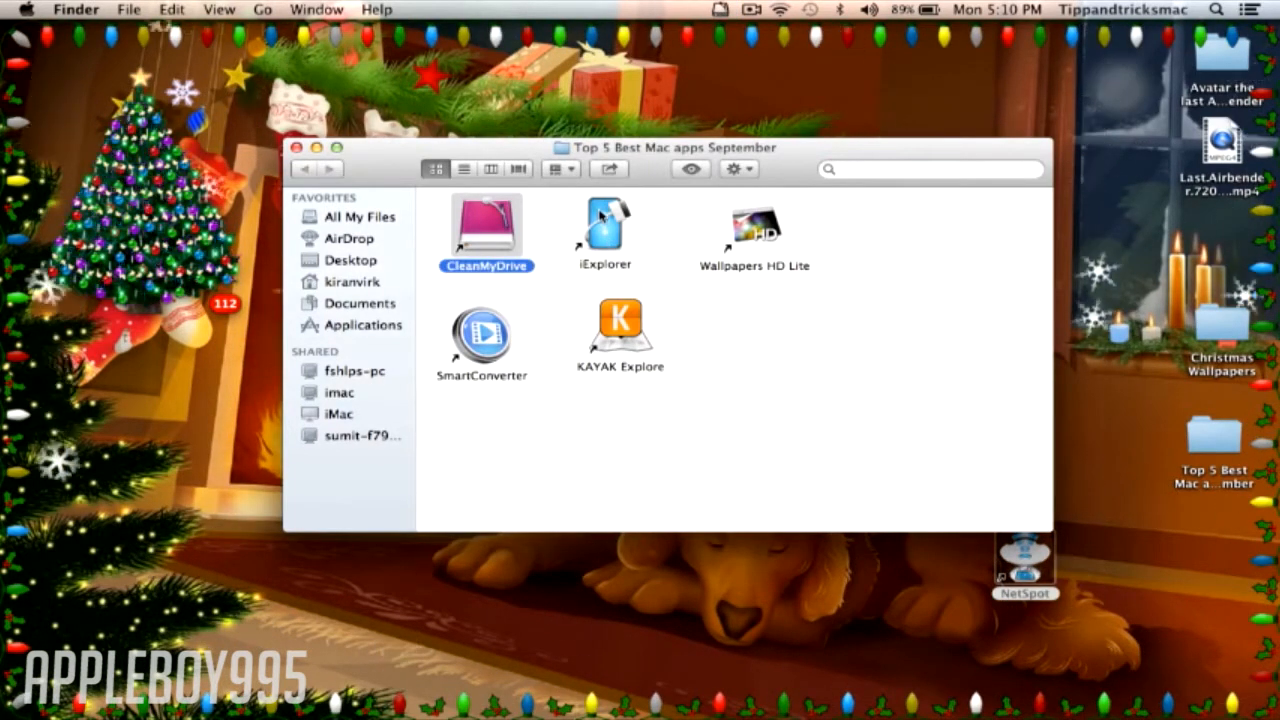
left_click(604, 224)
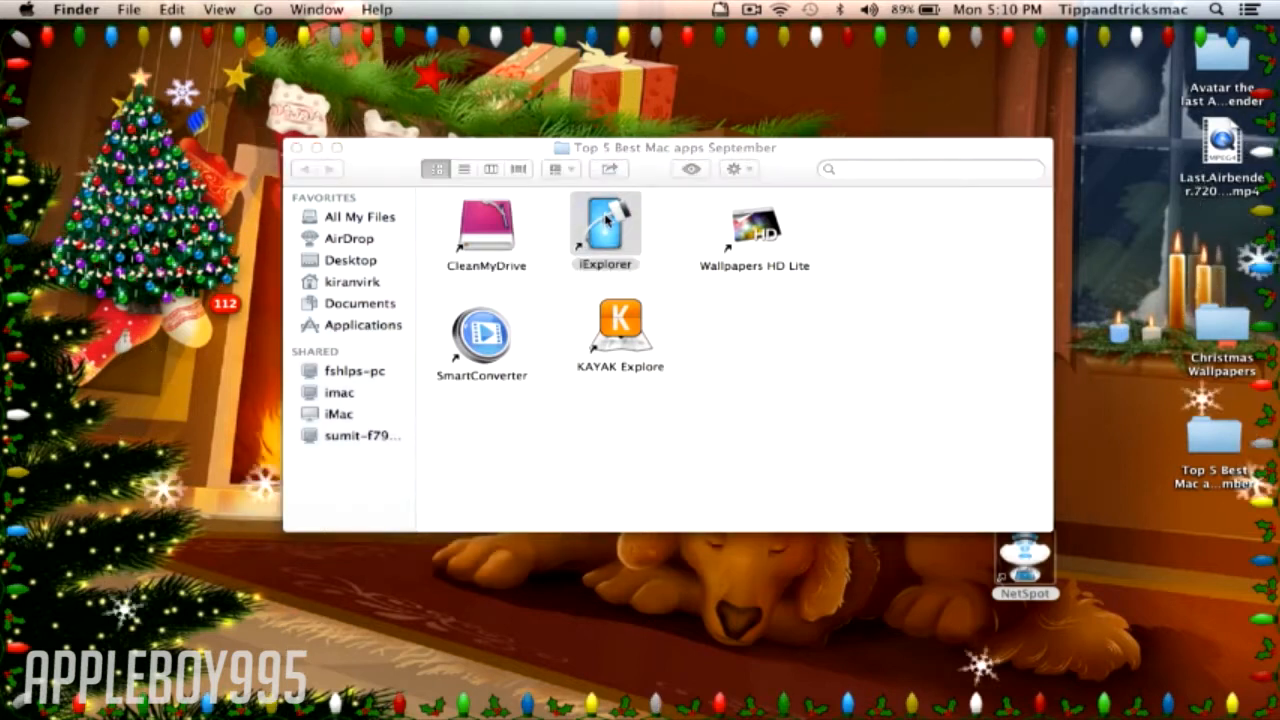
double_click(604, 224)
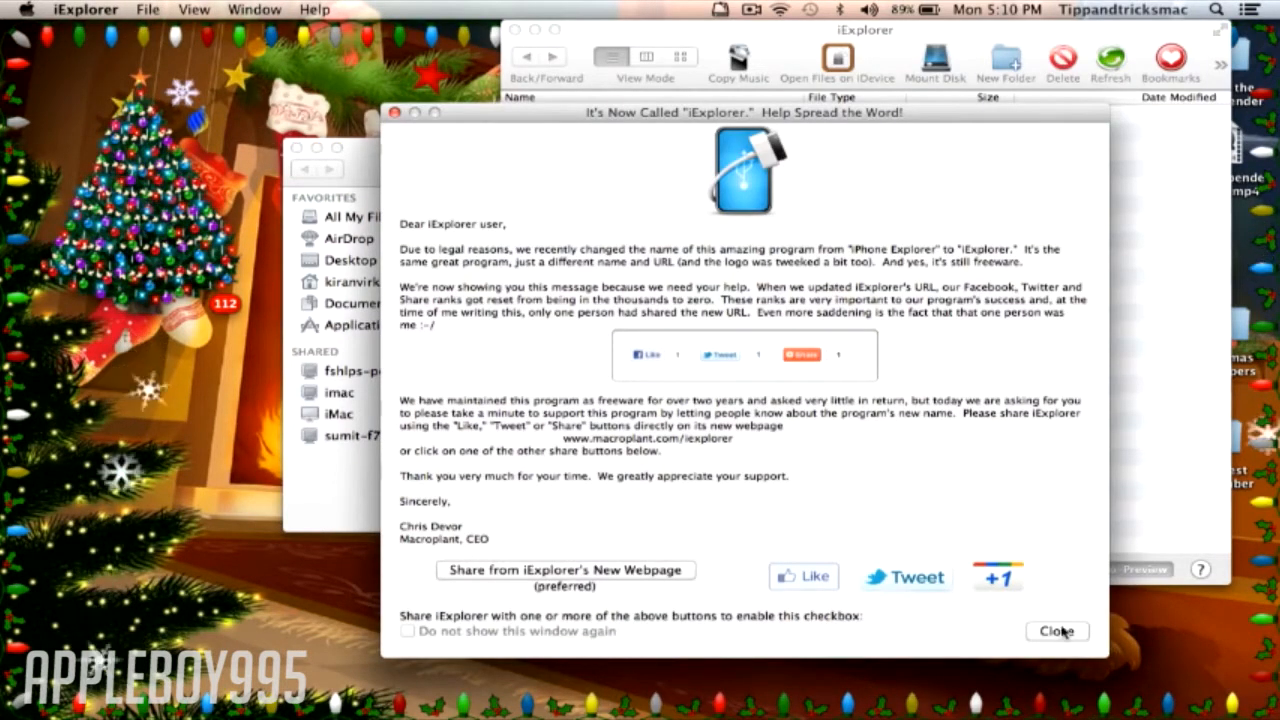
left_click(1056, 632)
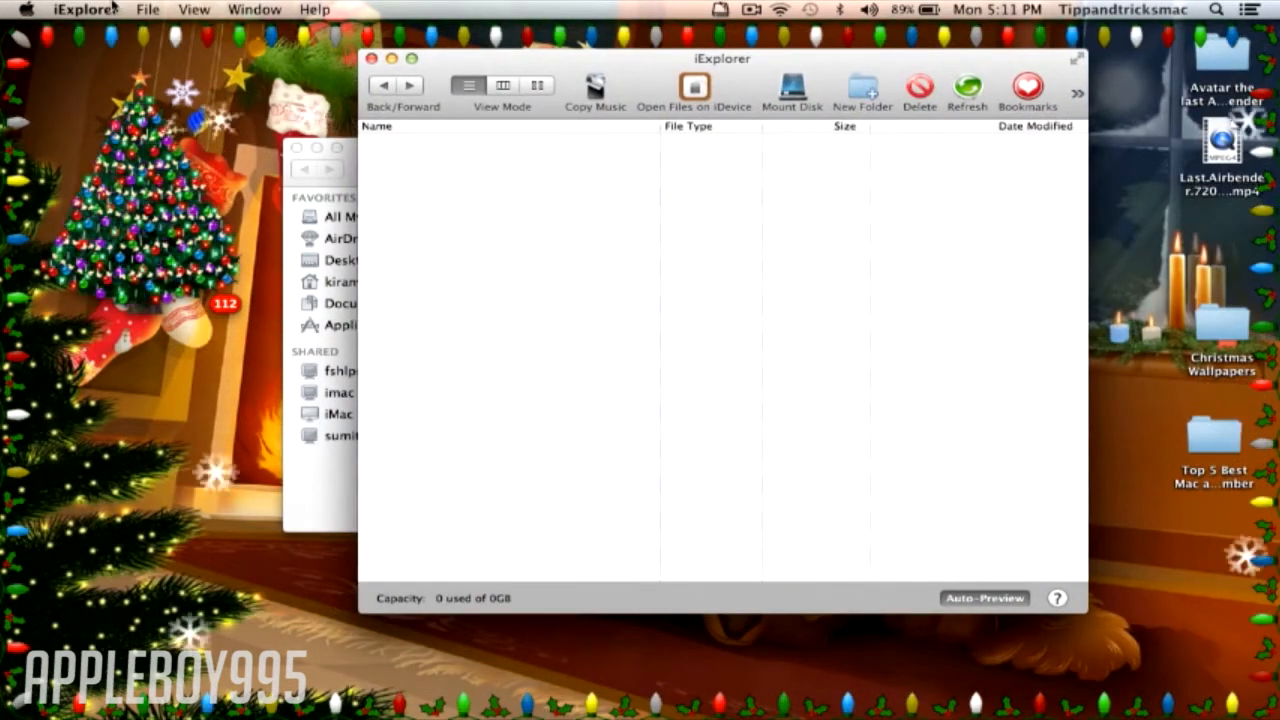
left_click(84, 8)
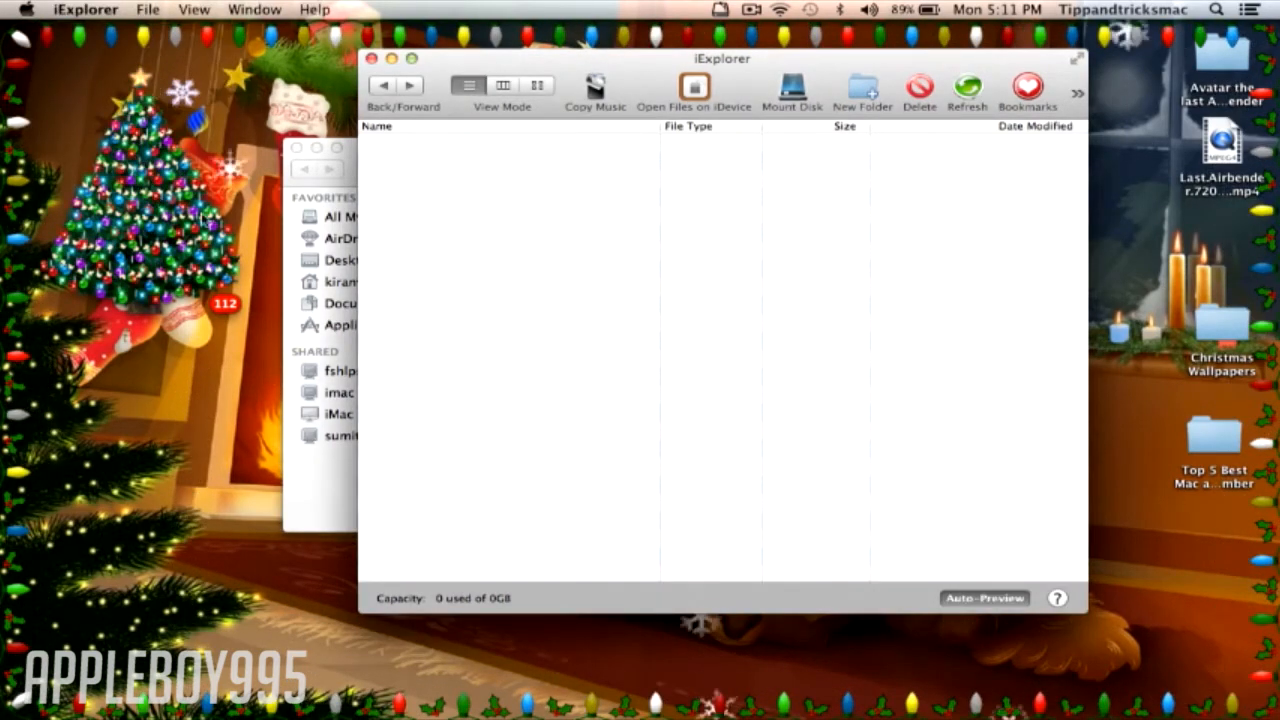
mouse_move(476, 200)
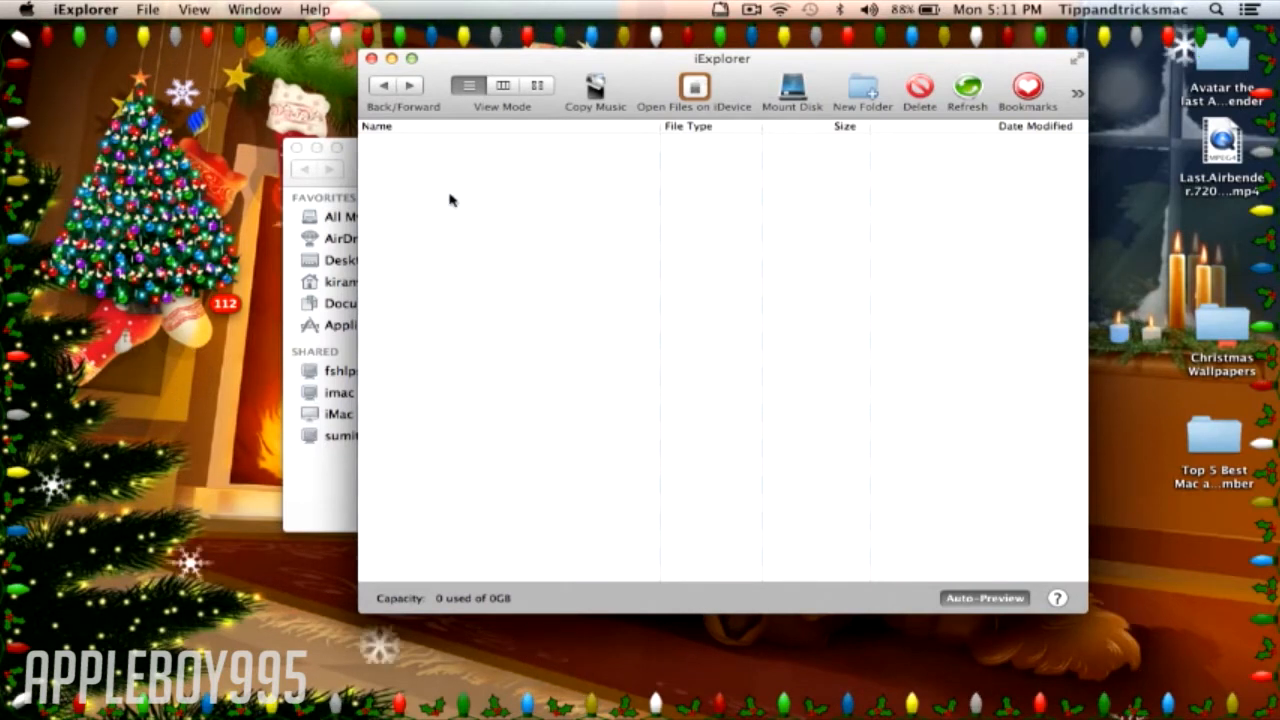
mouse_move(458, 176)
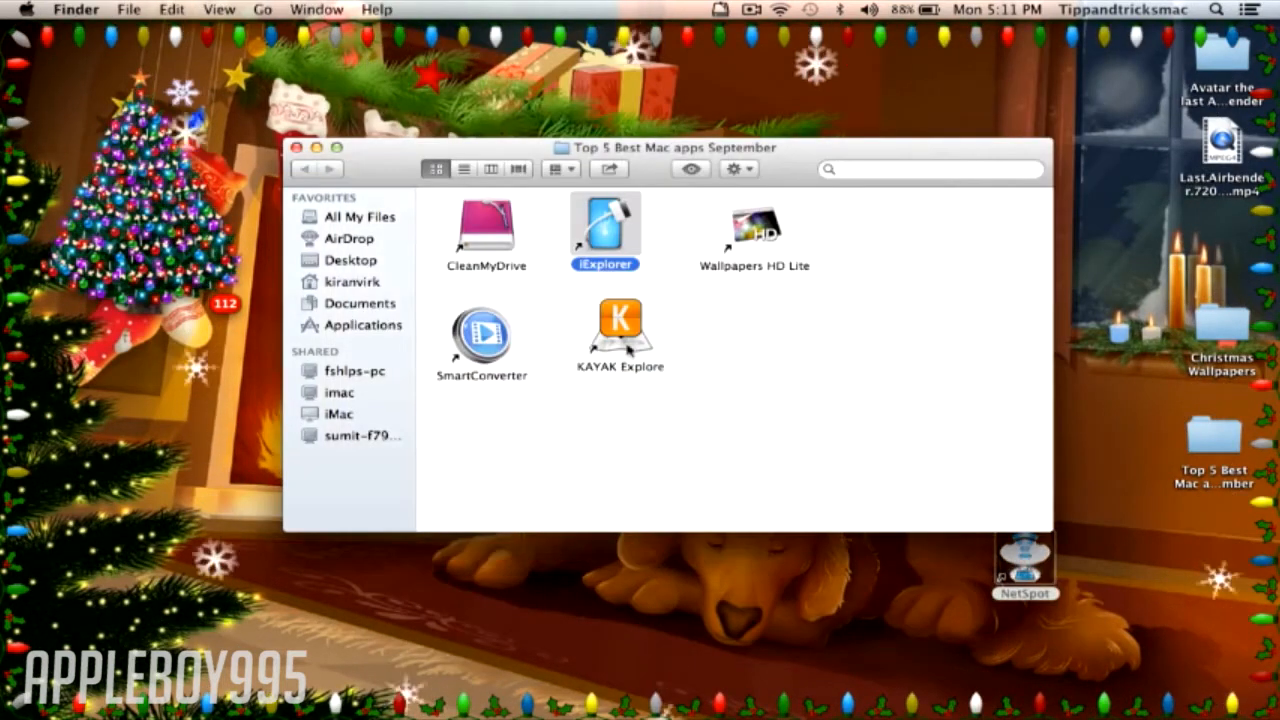
- Launch Wallpapers HD Lite from the folder and show its Random wallpapers view
left_click(754, 230)
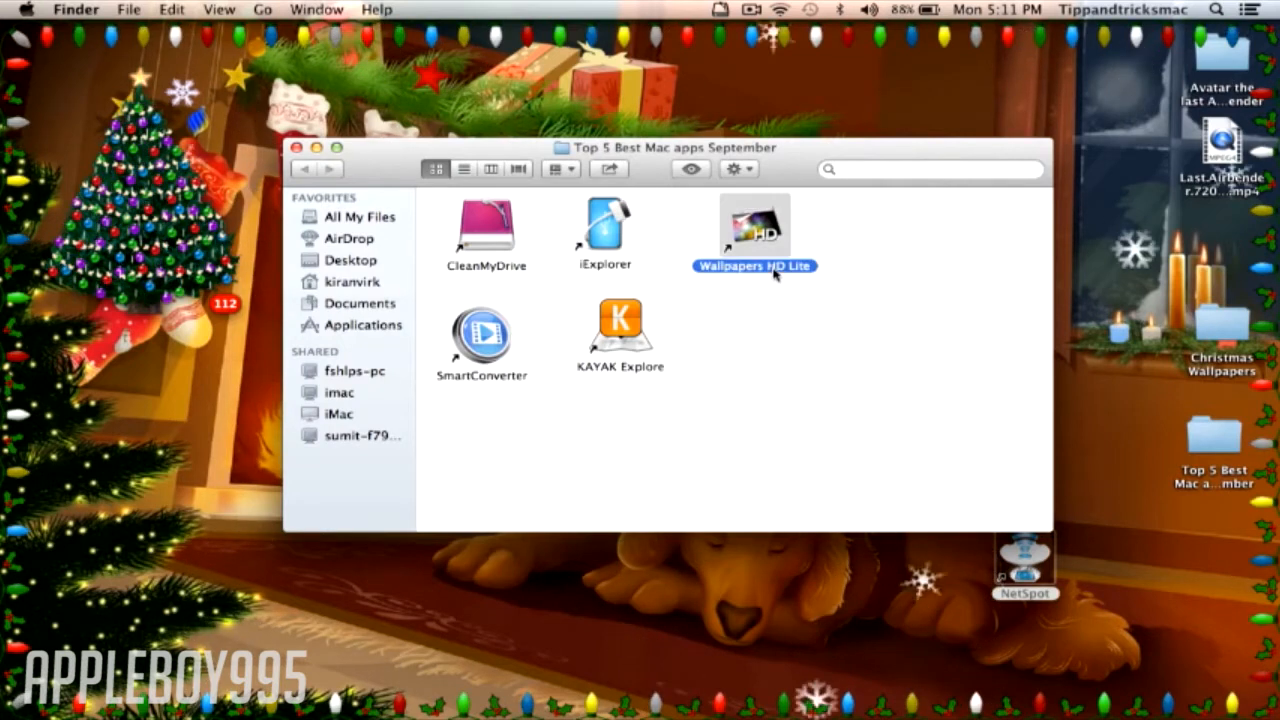
double_click(754, 224)
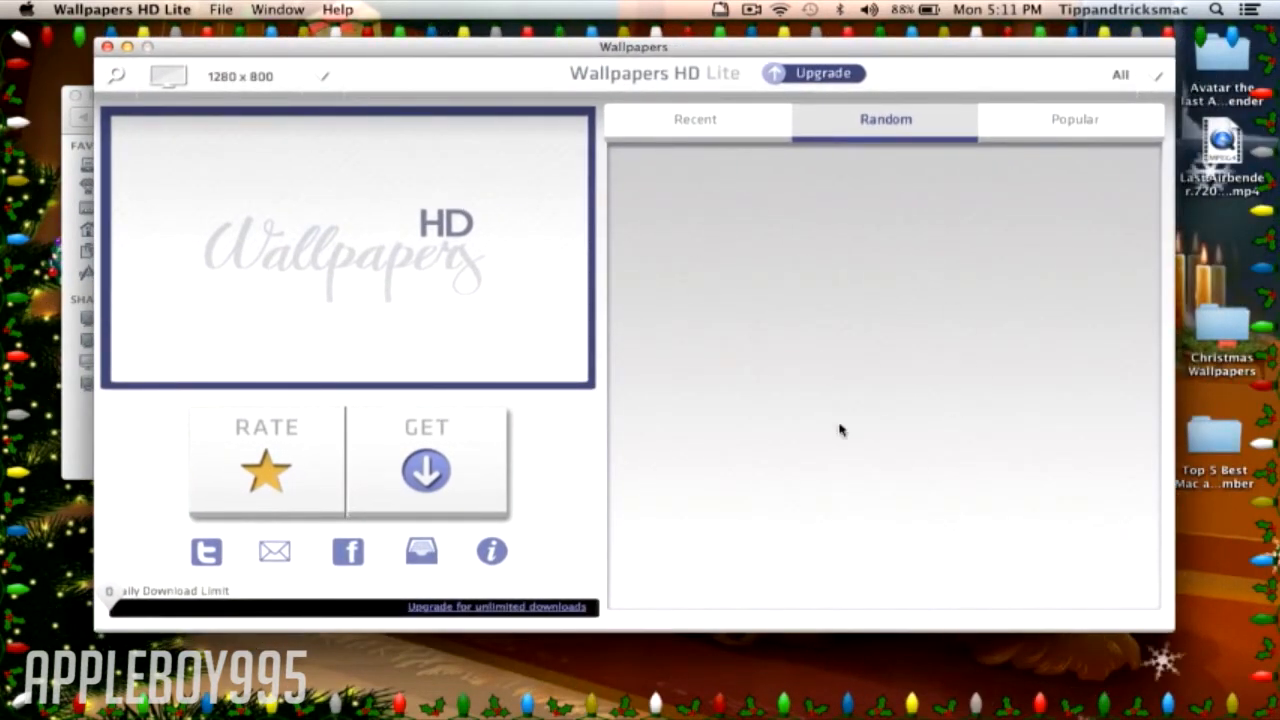
mouse_move(856, 302)
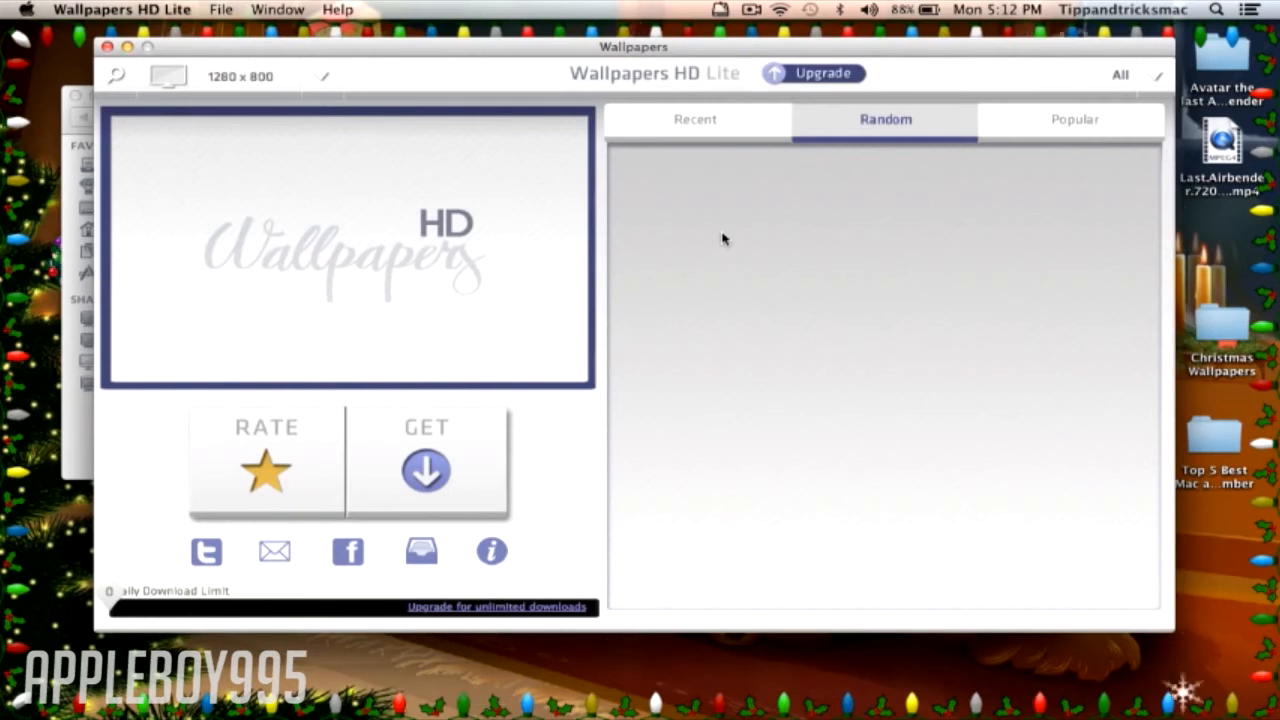
mouse_move(916, 118)
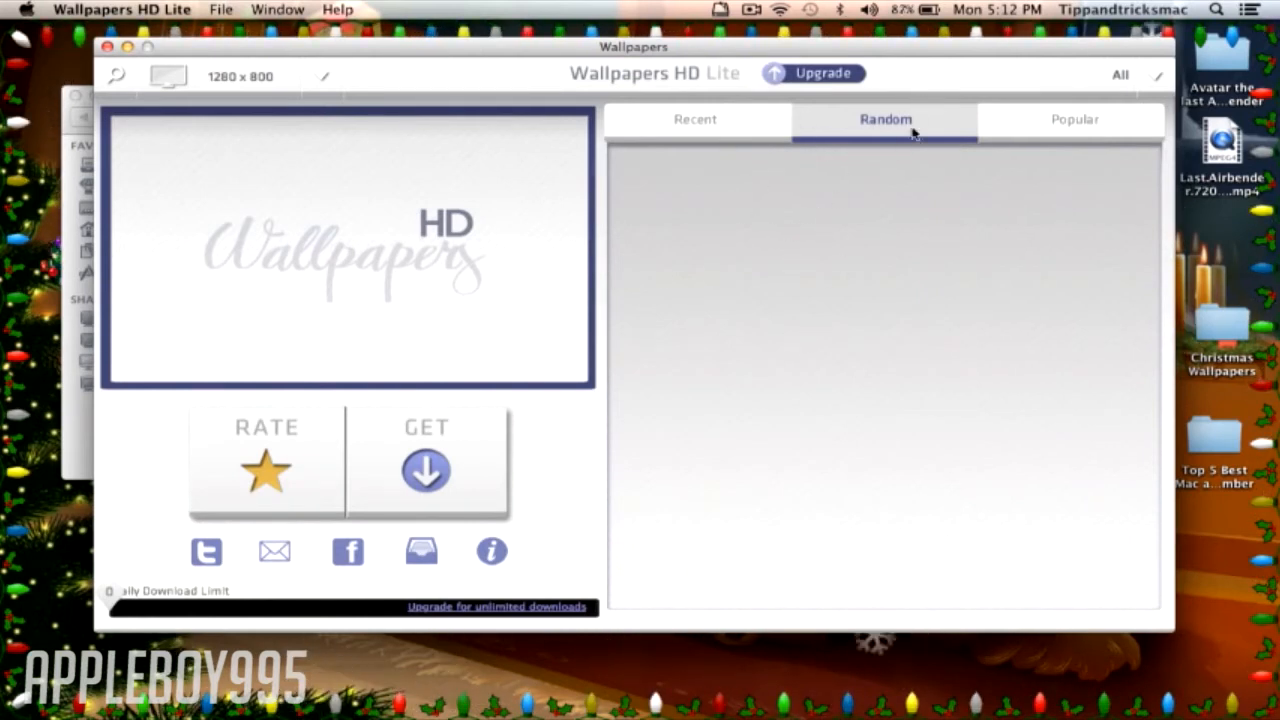
mouse_move(870, 170)
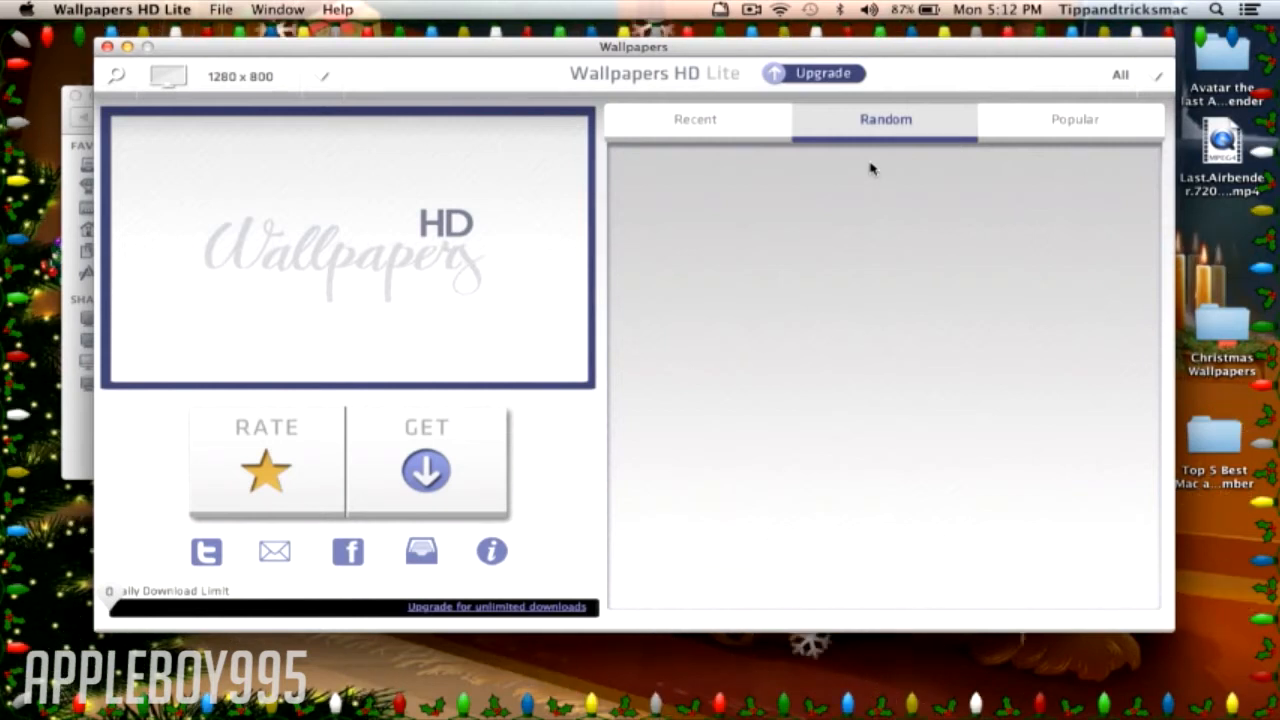
mouse_move(850, 148)
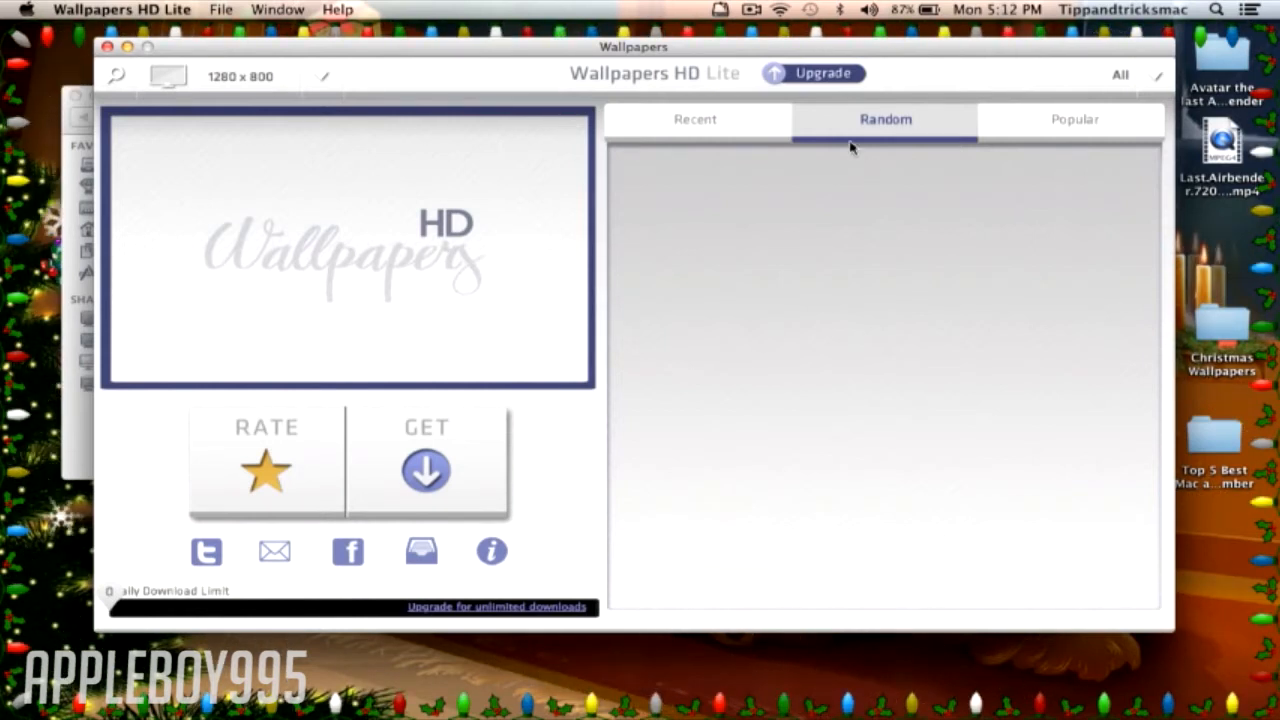
left_click(752, 8)
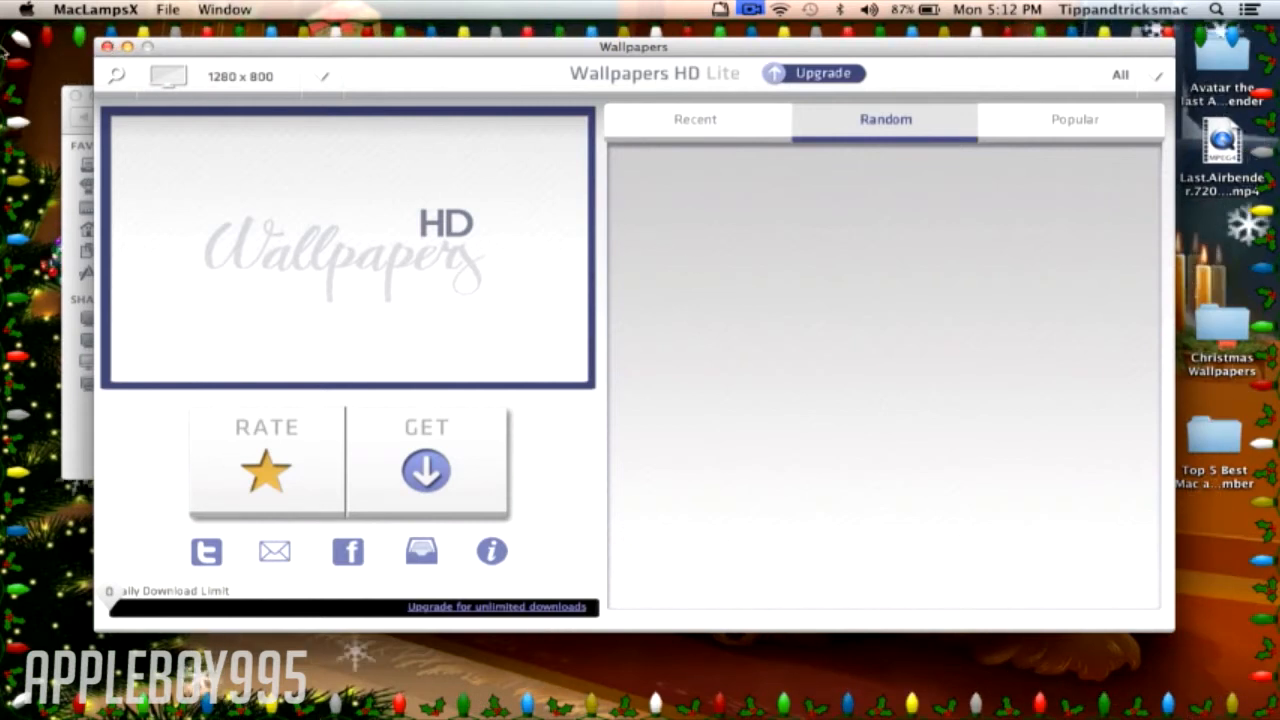
- Force quit the unresponsive Wallpapers HD Lite from the Apple menu and confirm
left_click(26, 8)
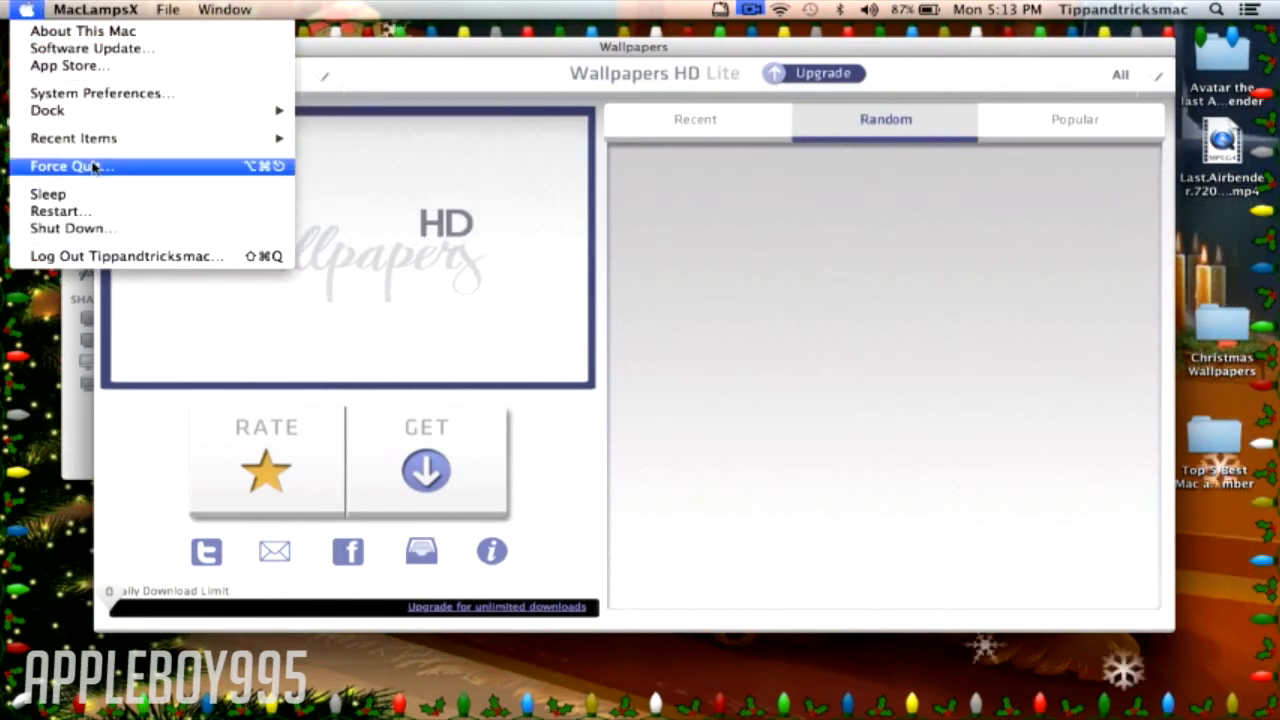
left_click(70, 166)
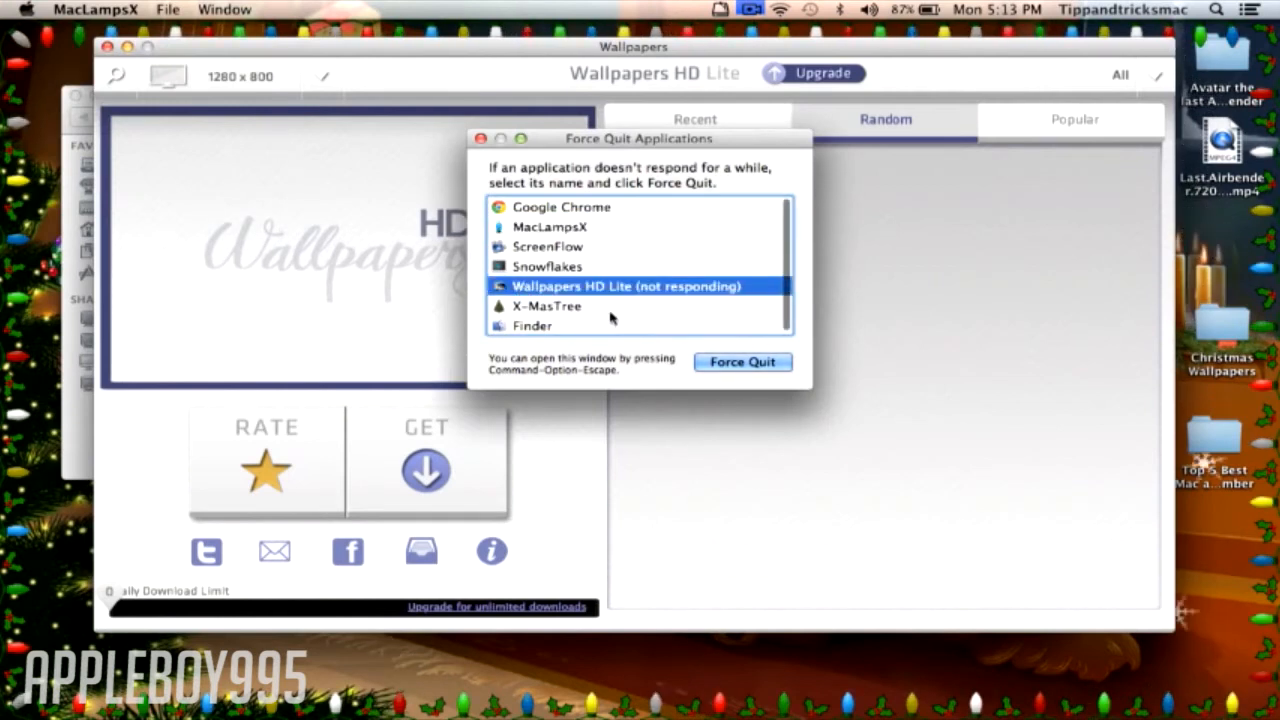
left_click(742, 360)
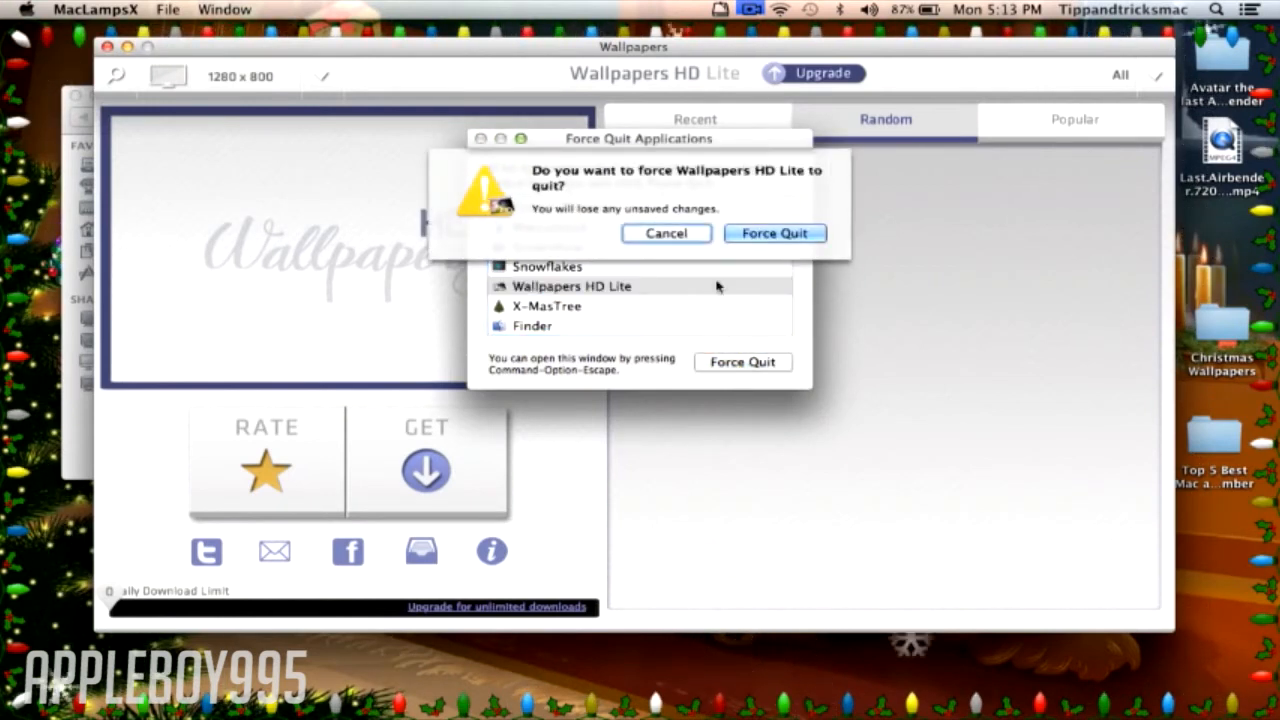
left_click(774, 232)
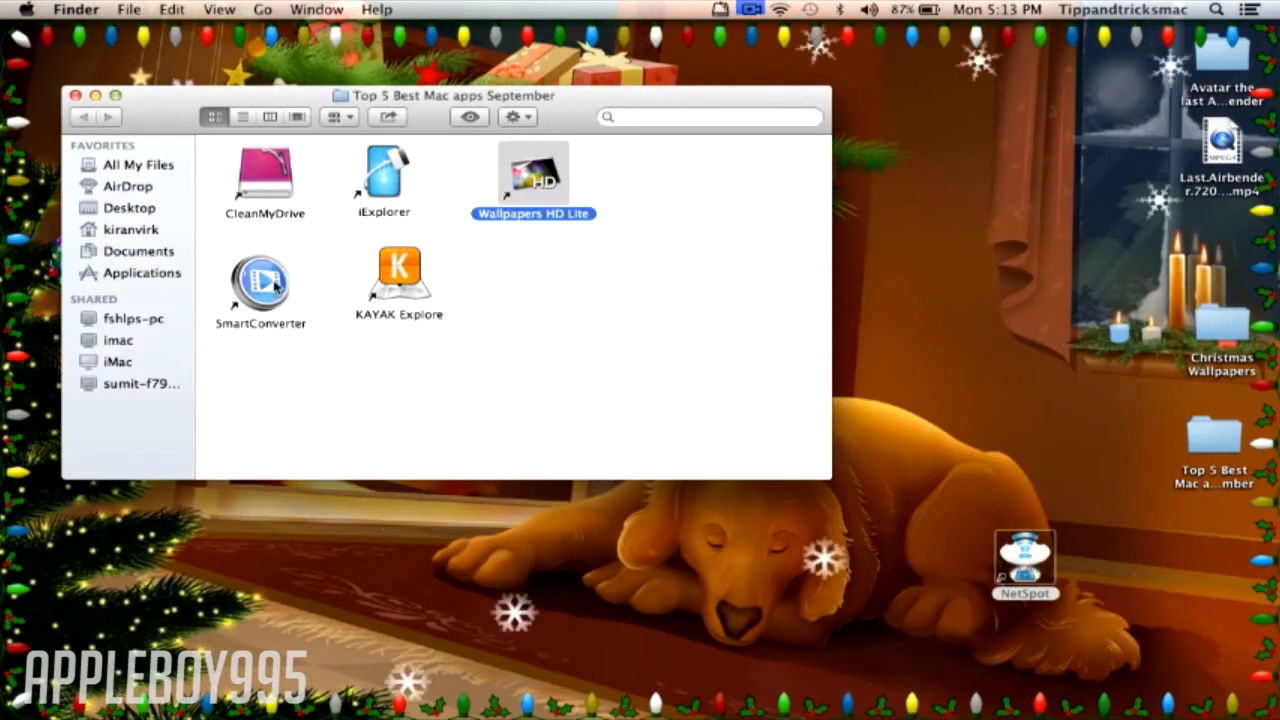
- Launch SmartConverter from the app folder
double_click(260, 280)
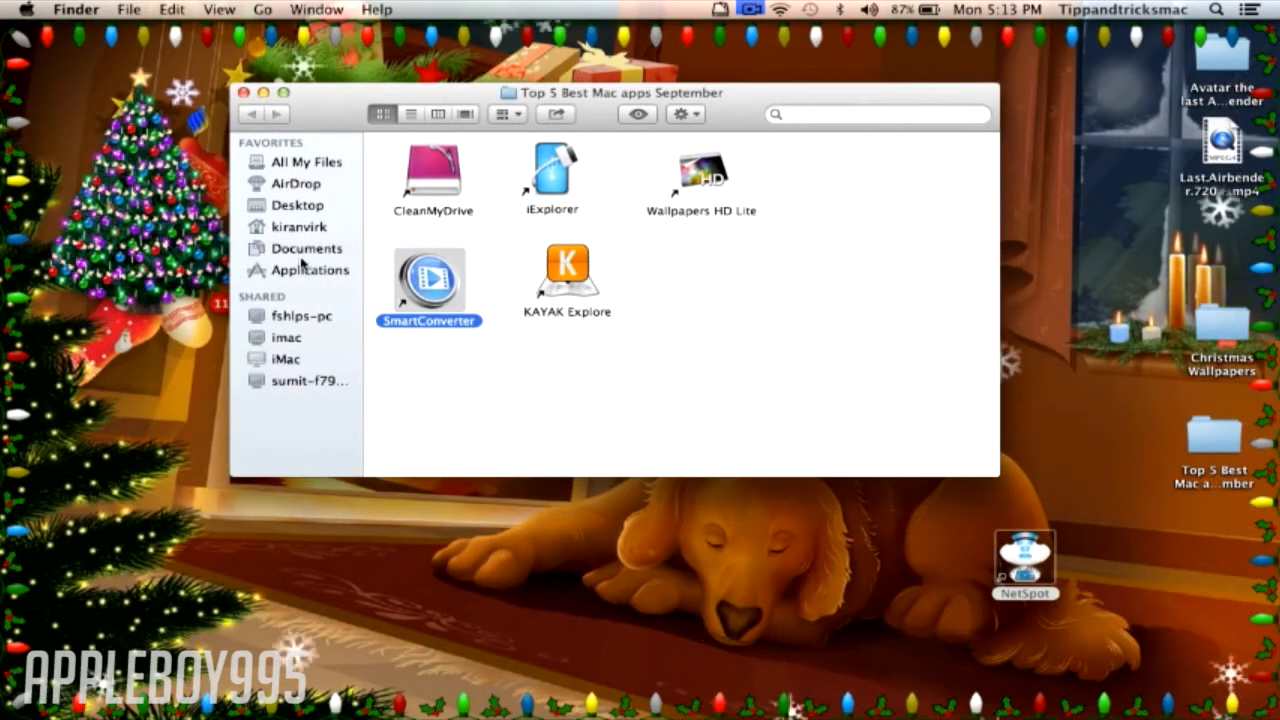
- Browse the home folder, Documents, Desktop and AirDrop in the sidebar, ending on All My Files
left_click(300, 228)
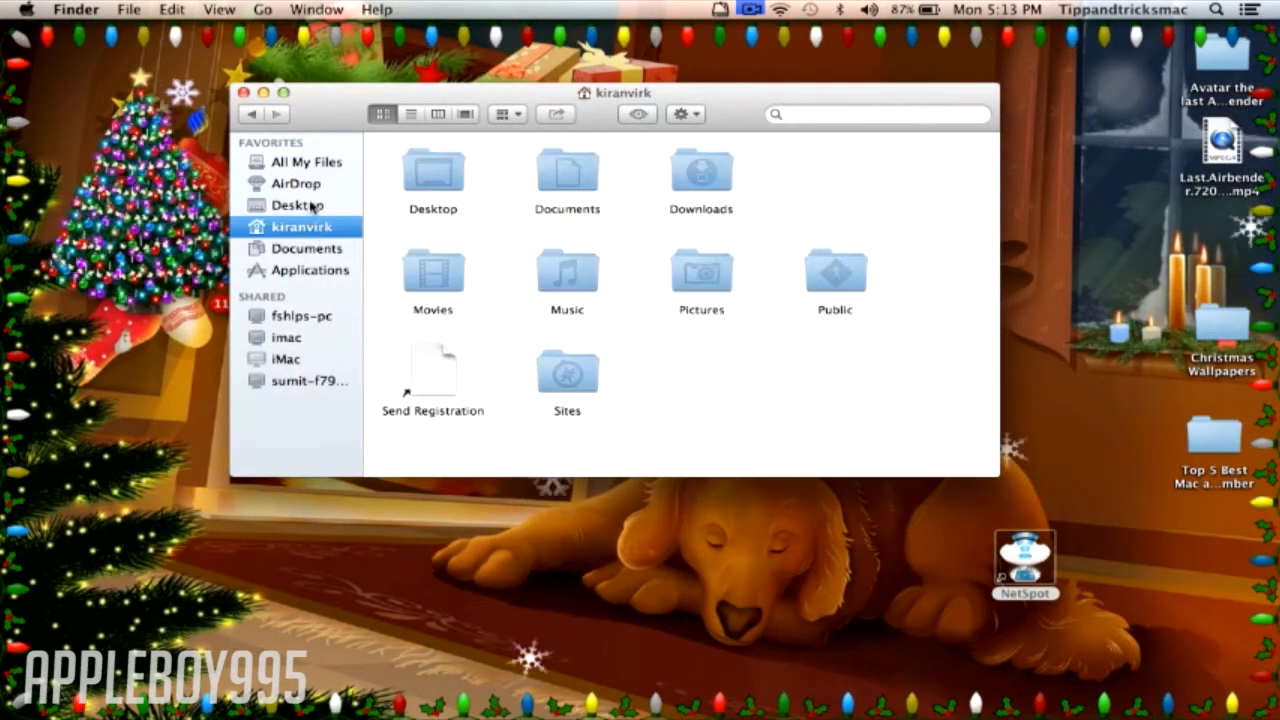
left_click(298, 184)
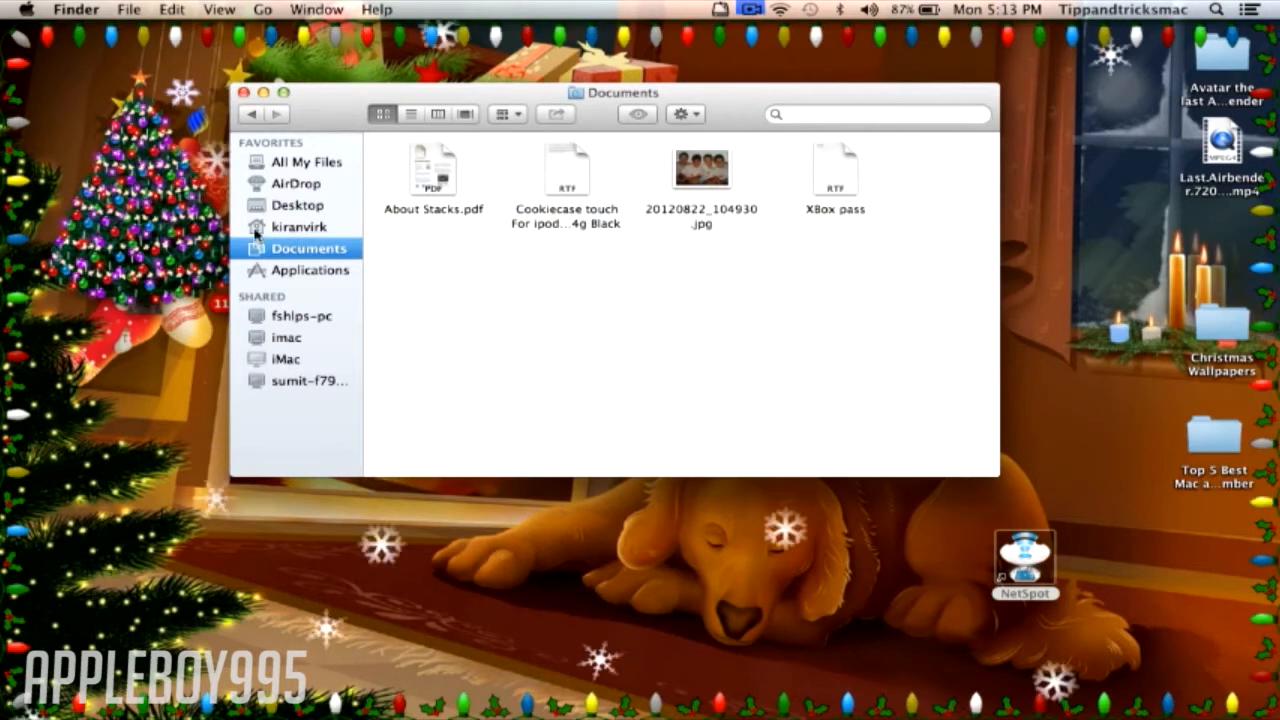
left_click(298, 204)
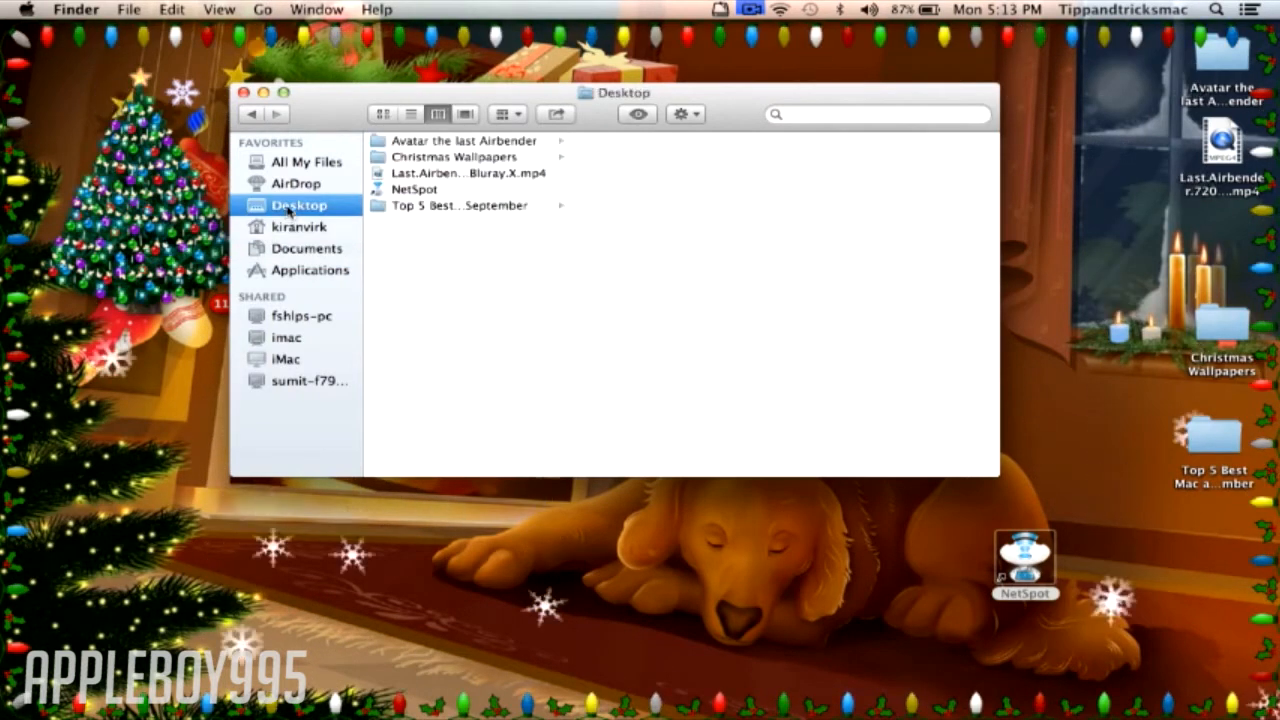
left_click(296, 184)
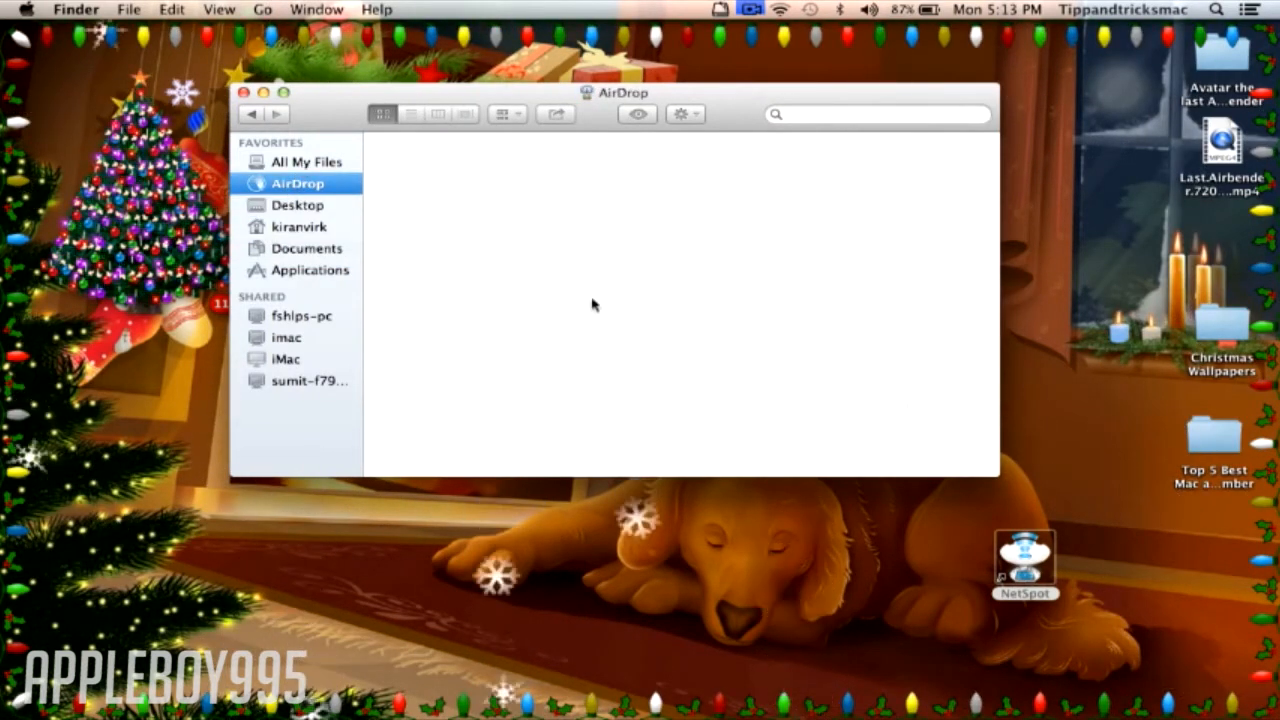
left_click(304, 160)
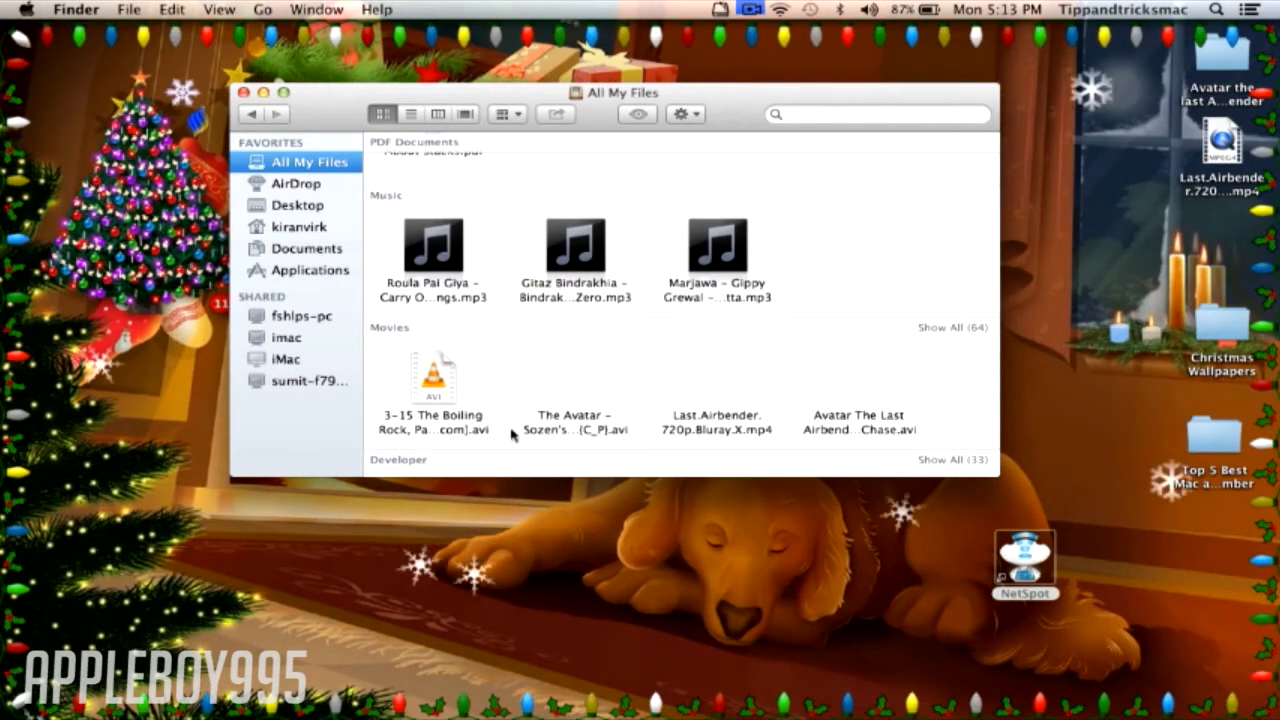
scroll("down", 3)
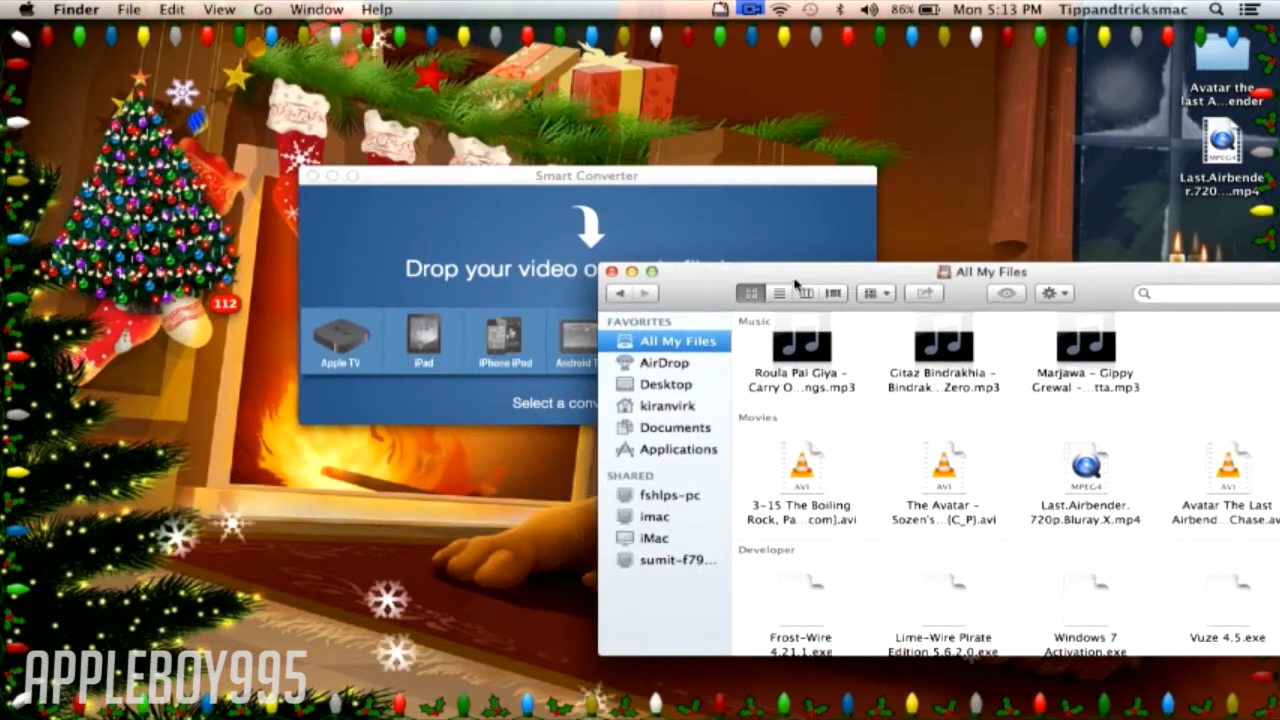
- Load the Avatar - Sozen's Comet .avi into SmartConverter and target Apple TV via the Other device list
left_click(944, 470)
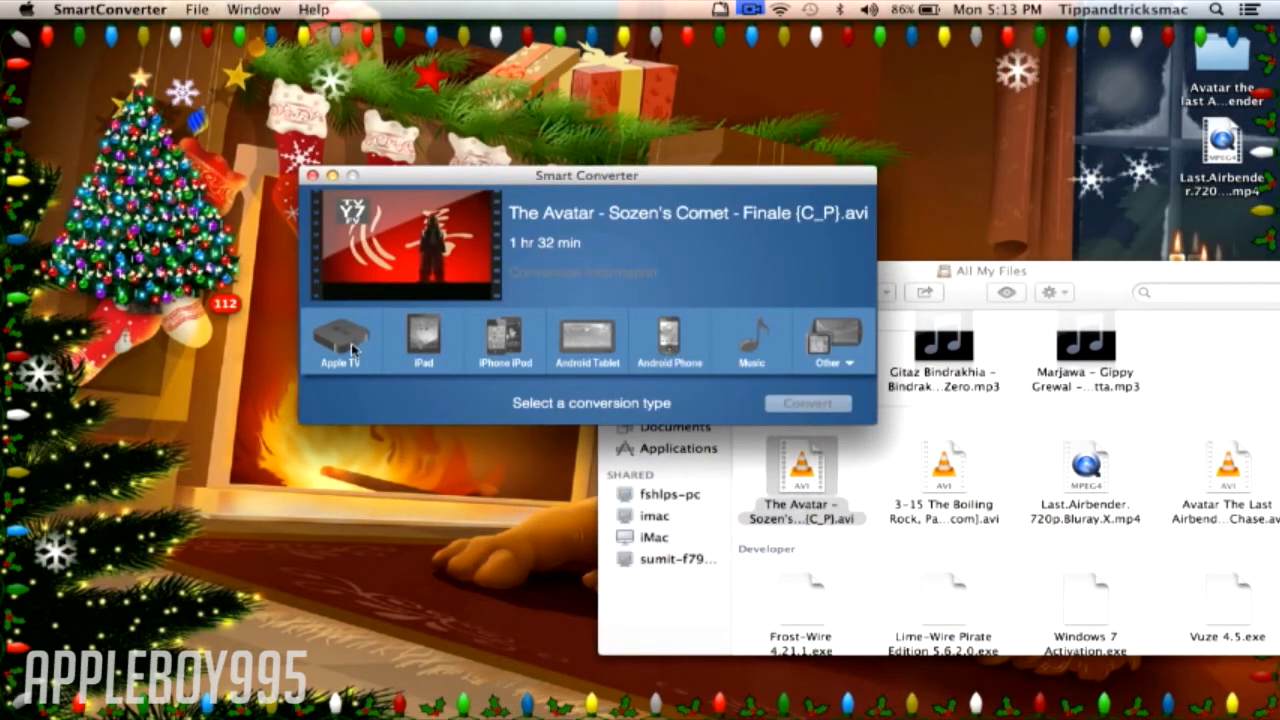
left_click(340, 340)
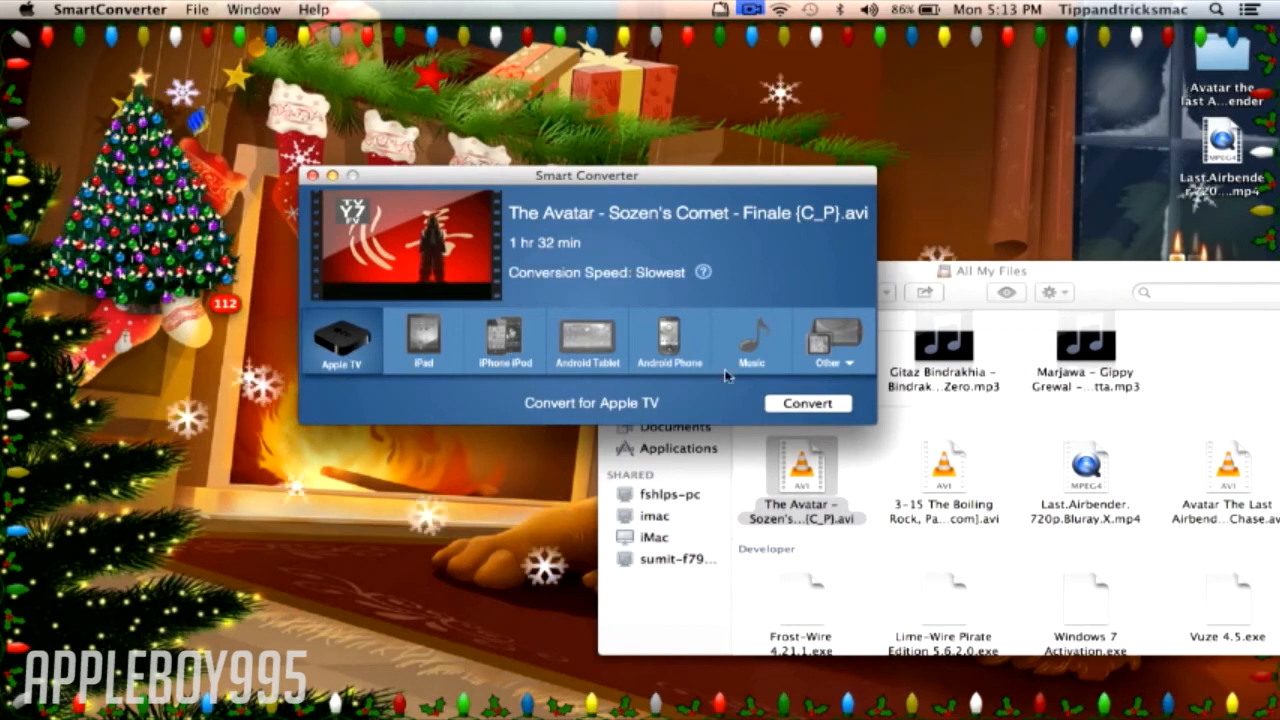
left_click(832, 340)
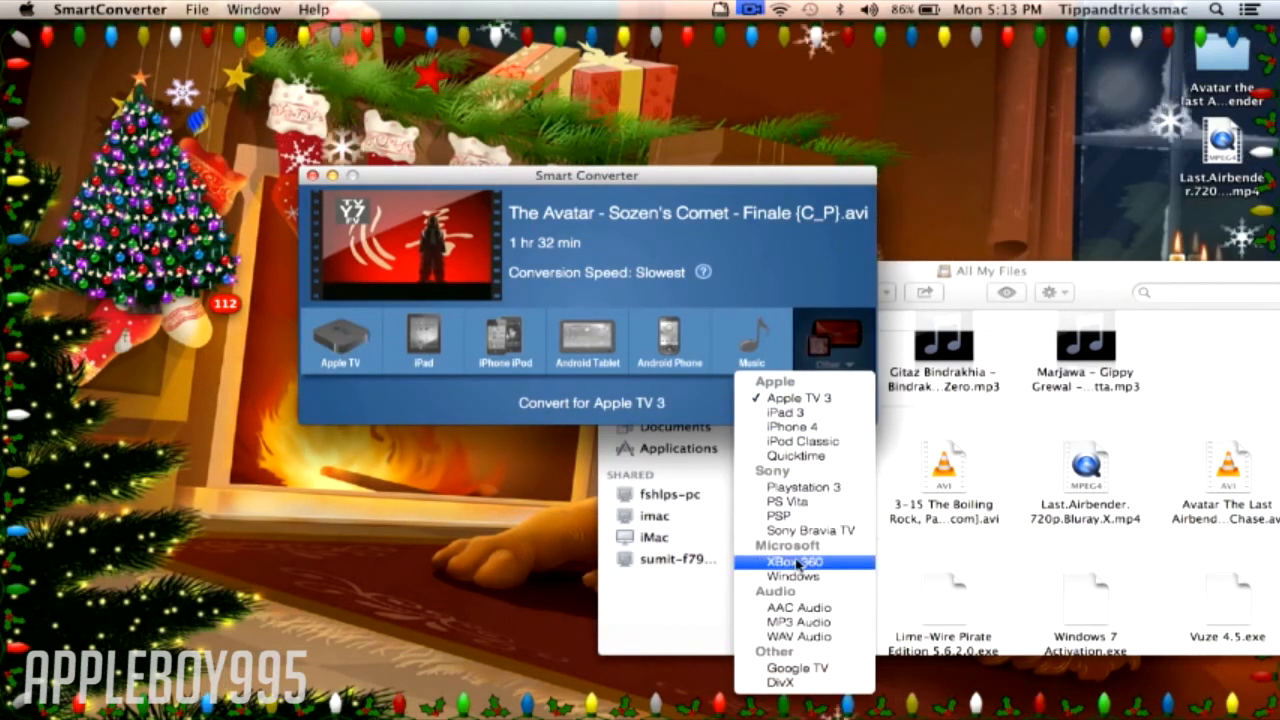
mouse_move(824, 552)
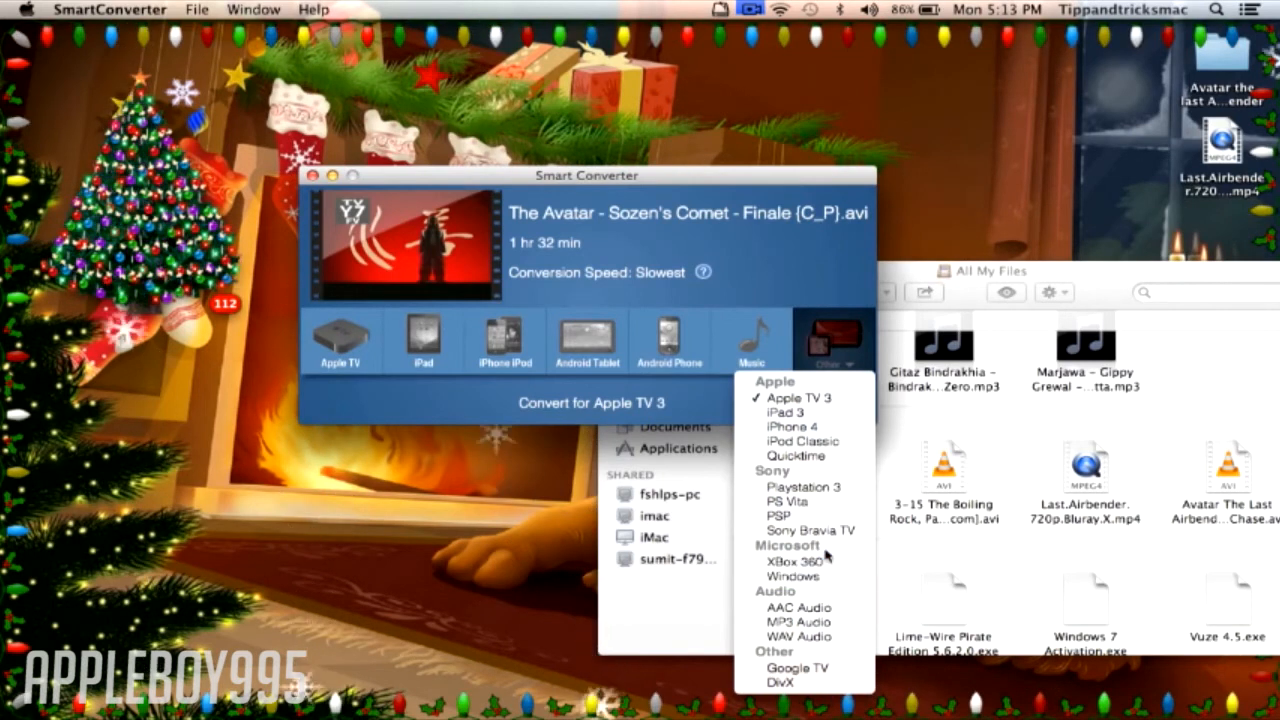
mouse_move(780, 516)
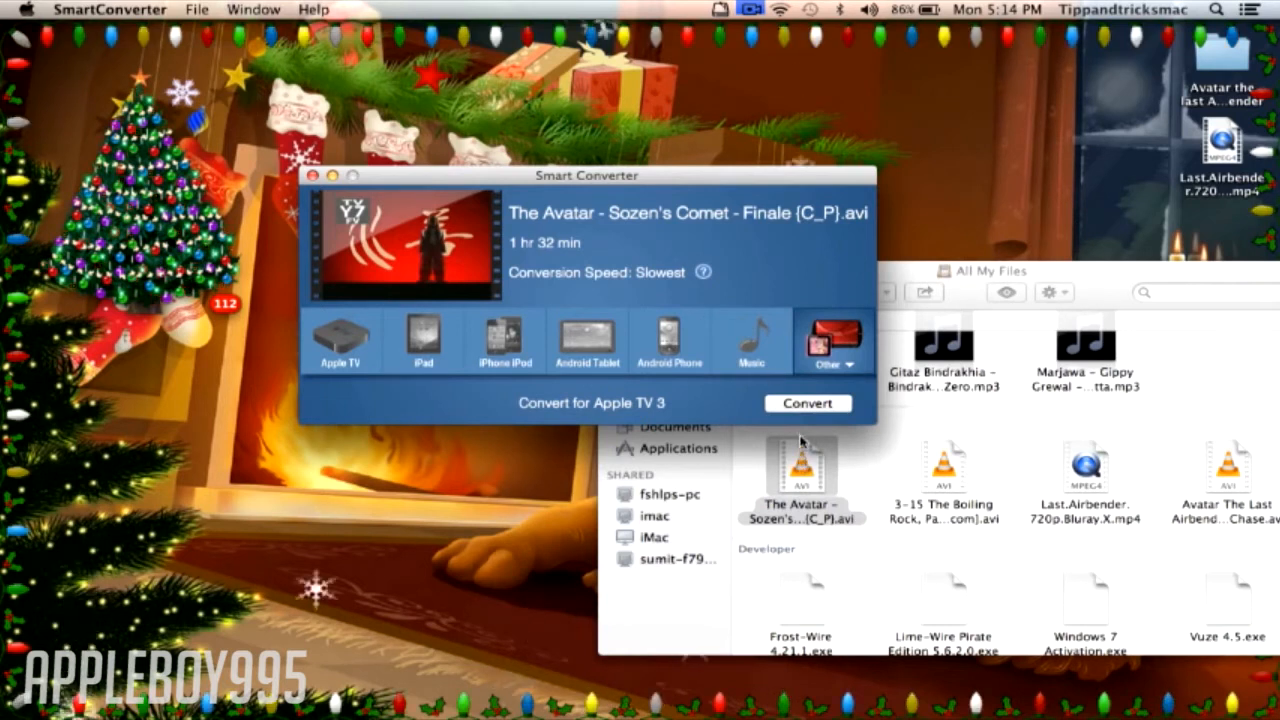
- Start converting the Avatar video to an Apple TV 3 MP4
left_click(808, 404)
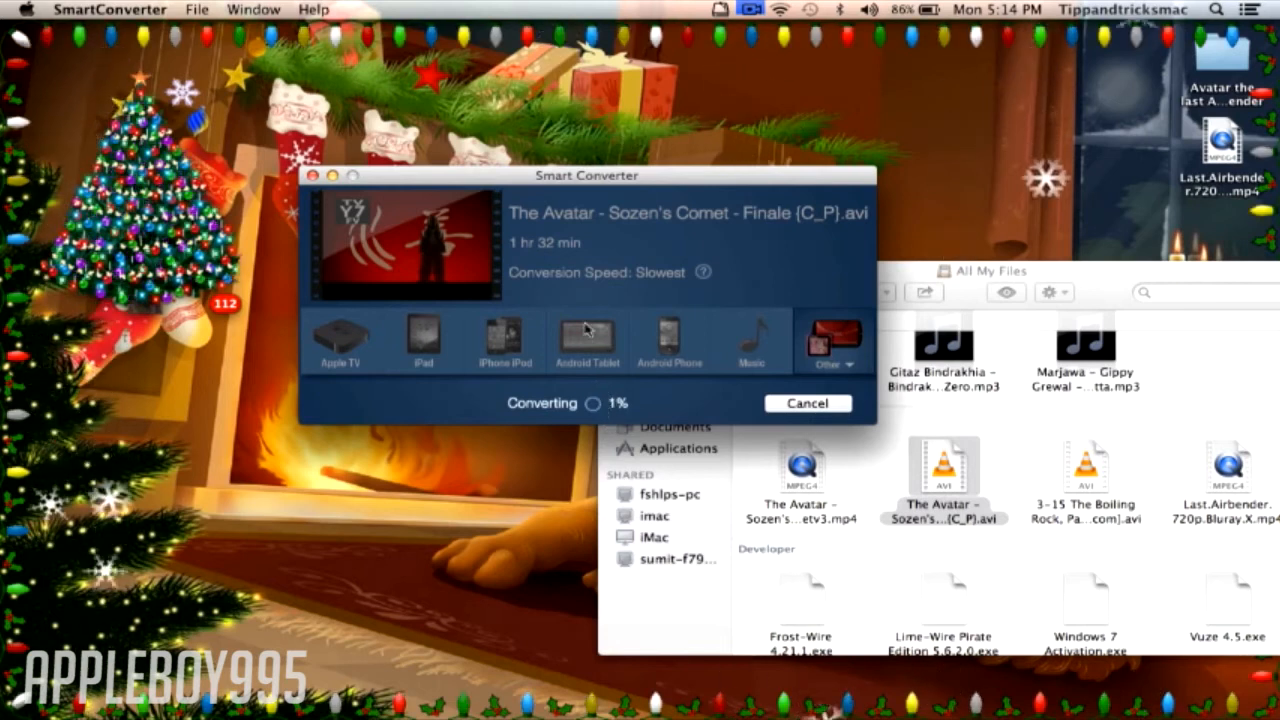
mouse_move(764, 440)
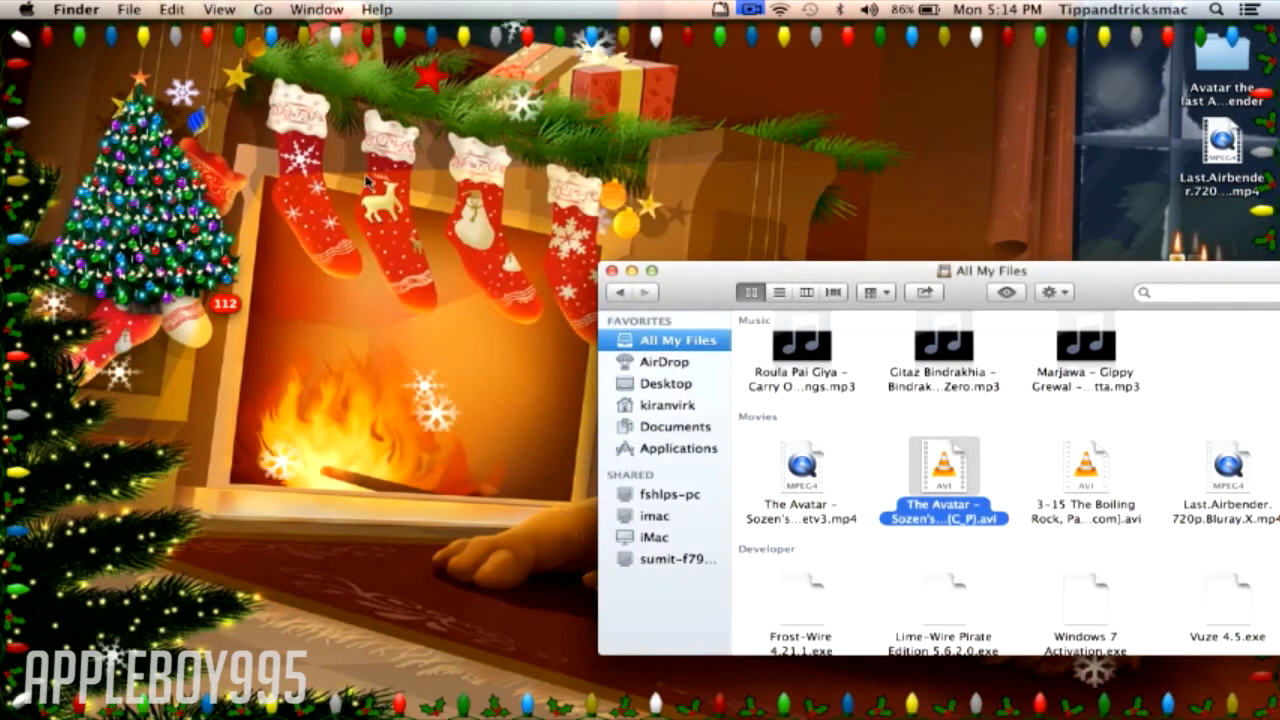
- Close All My Files, reopen the Top 5 Best Mac apps folder and launch KAYAK Explore
left_click(604, 270)
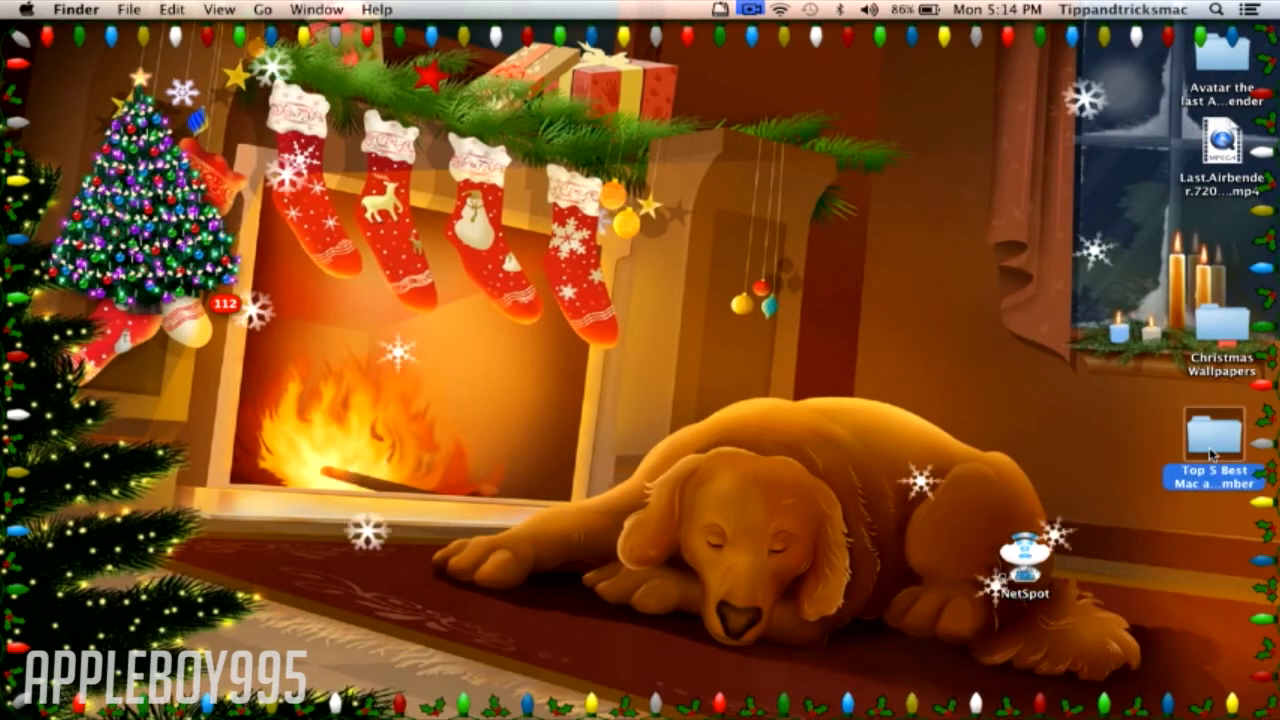
double_click(1214, 436)
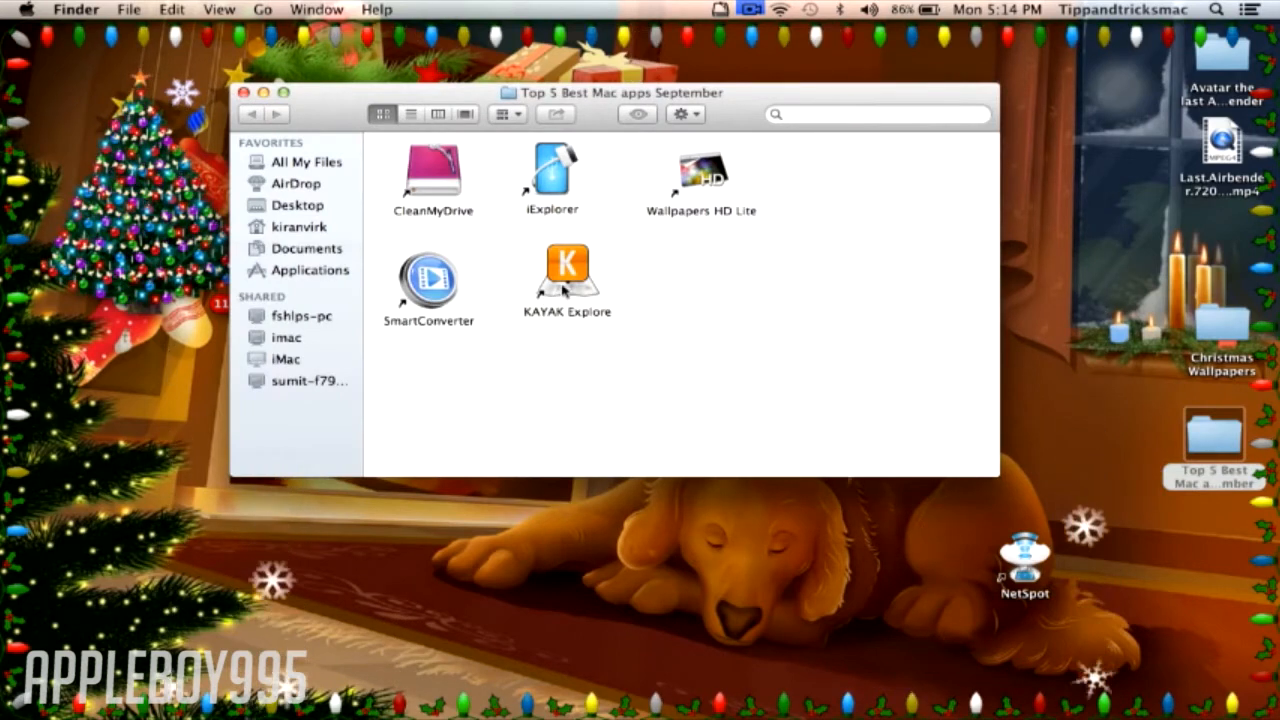
double_click(568, 270)
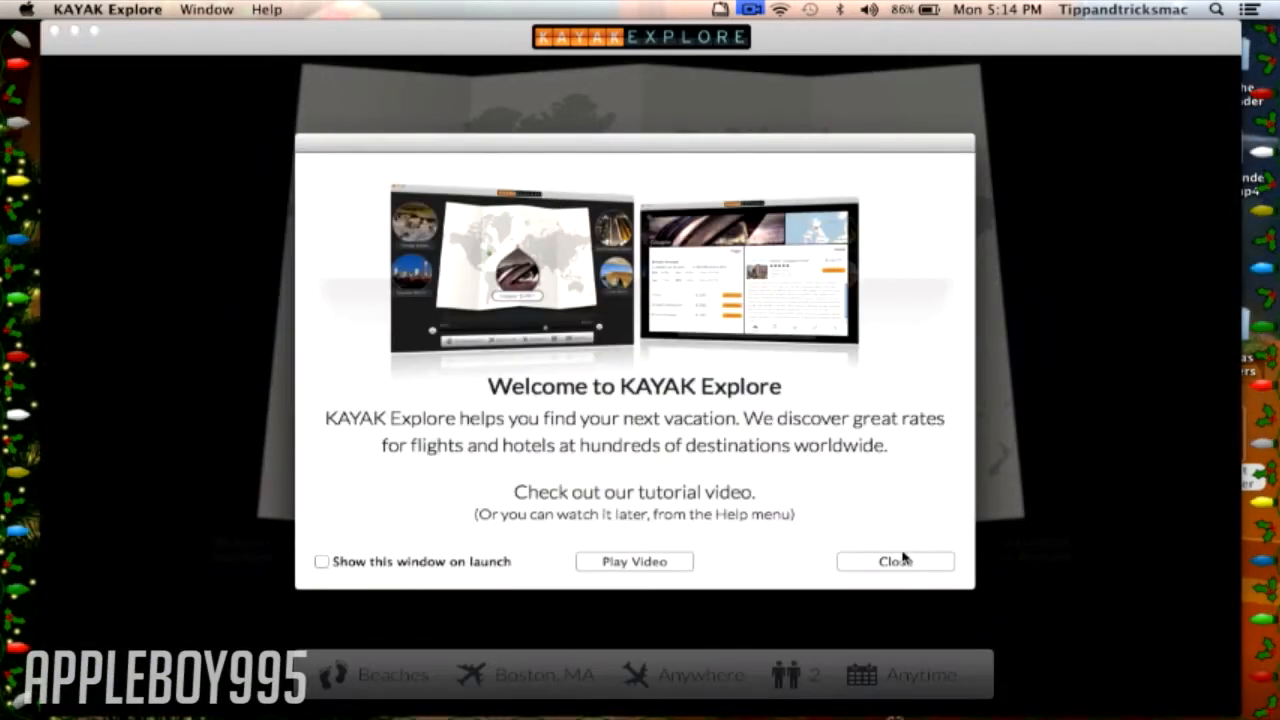
- Dismiss the welcome screen to show Boston beach deals and start changing the departure city
left_click(894, 560)
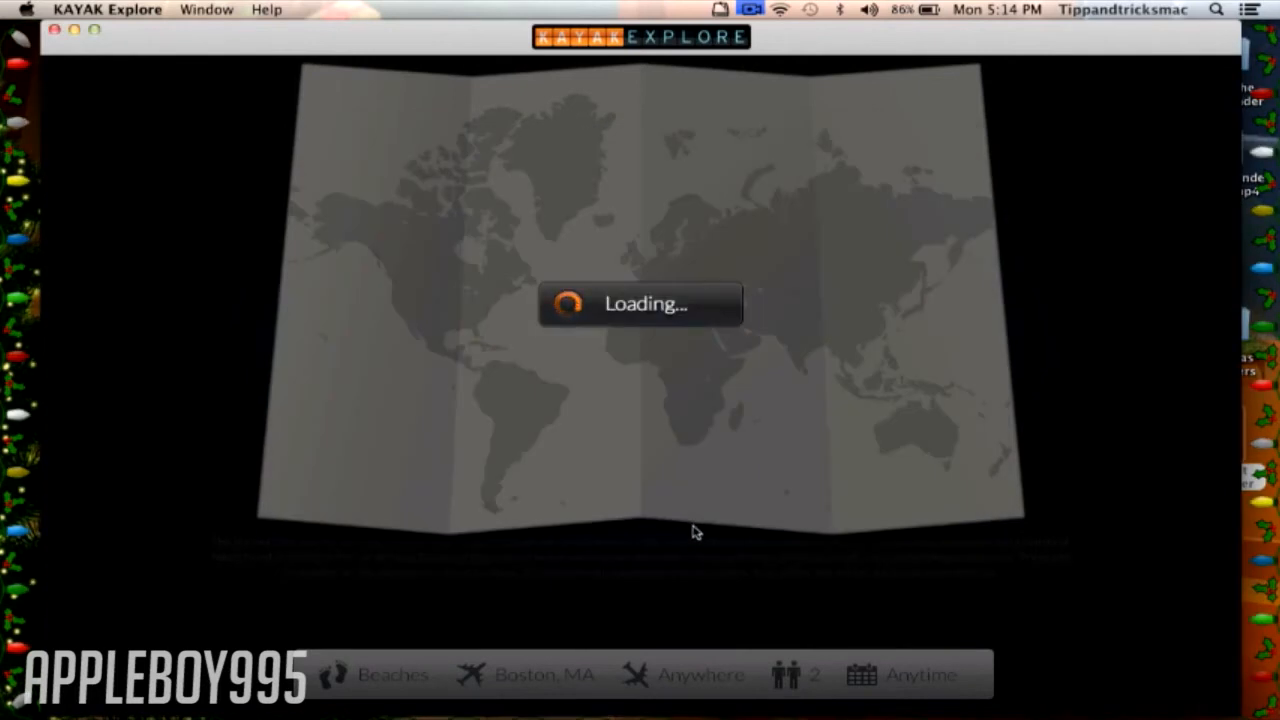
mouse_move(656, 472)
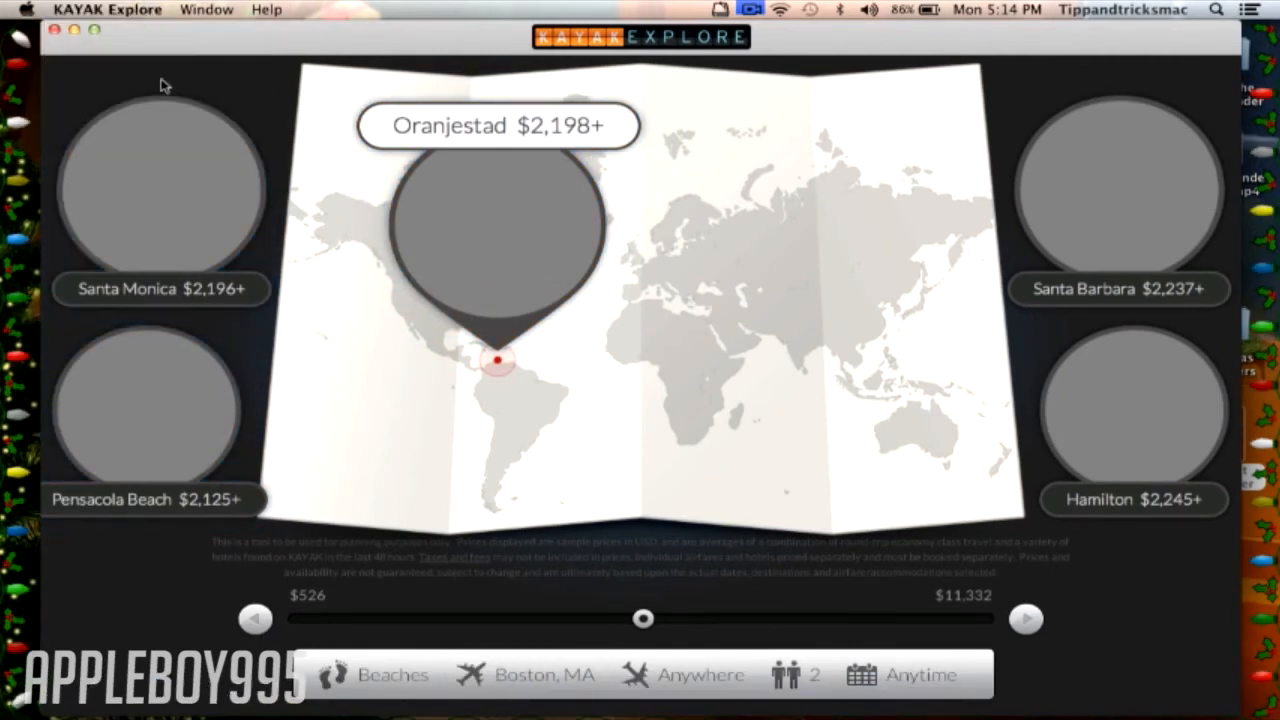
left_click(544, 674)
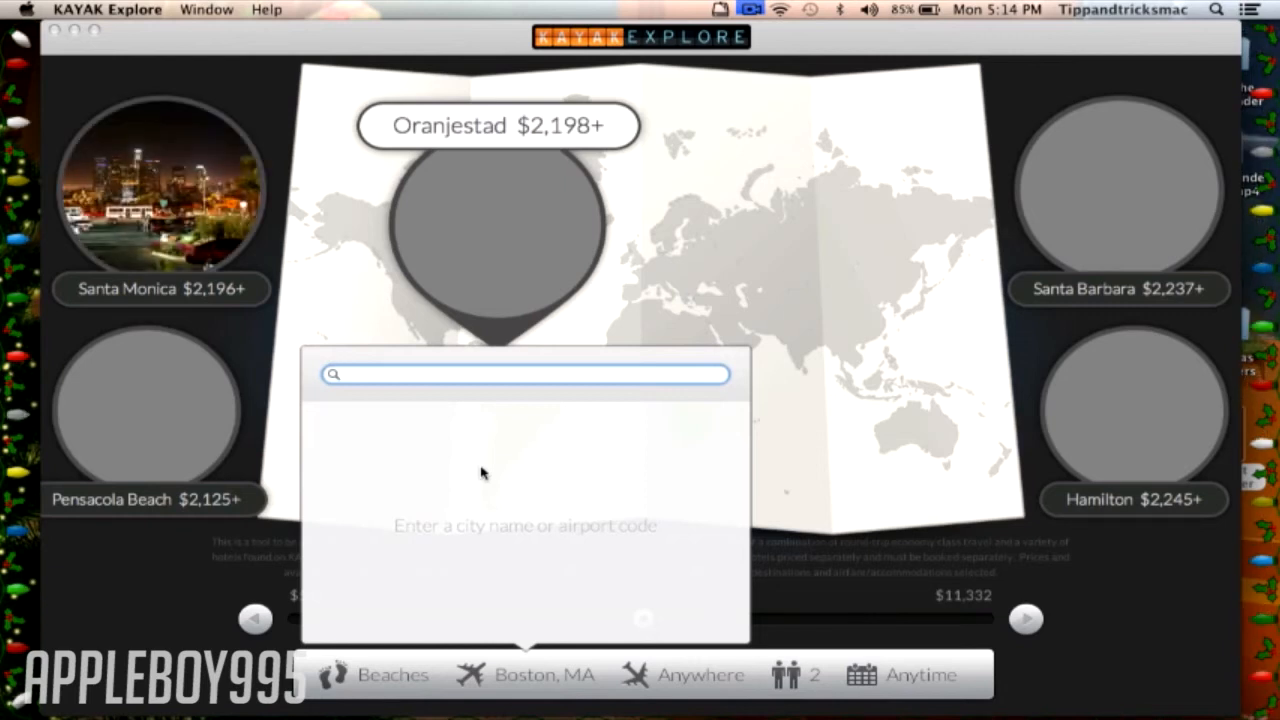
- Search 'New york' as the city, then start a destination search with 'Ne'
type("New")
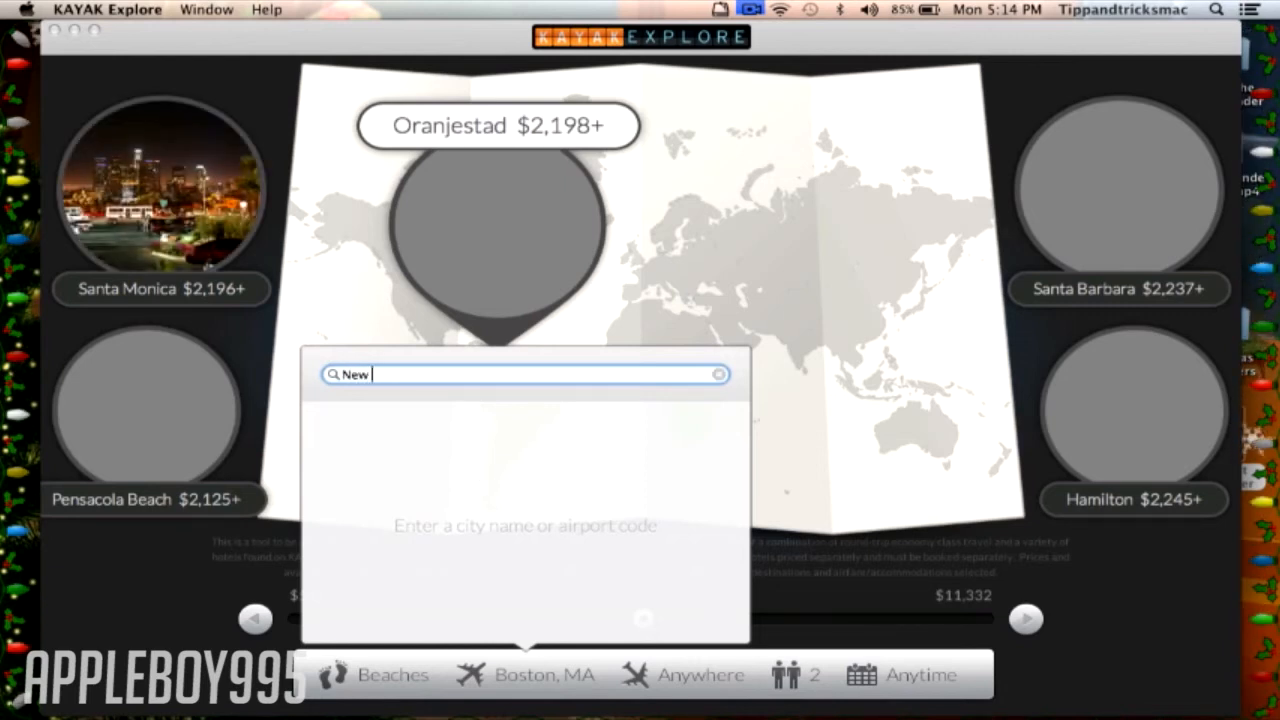
type("york")
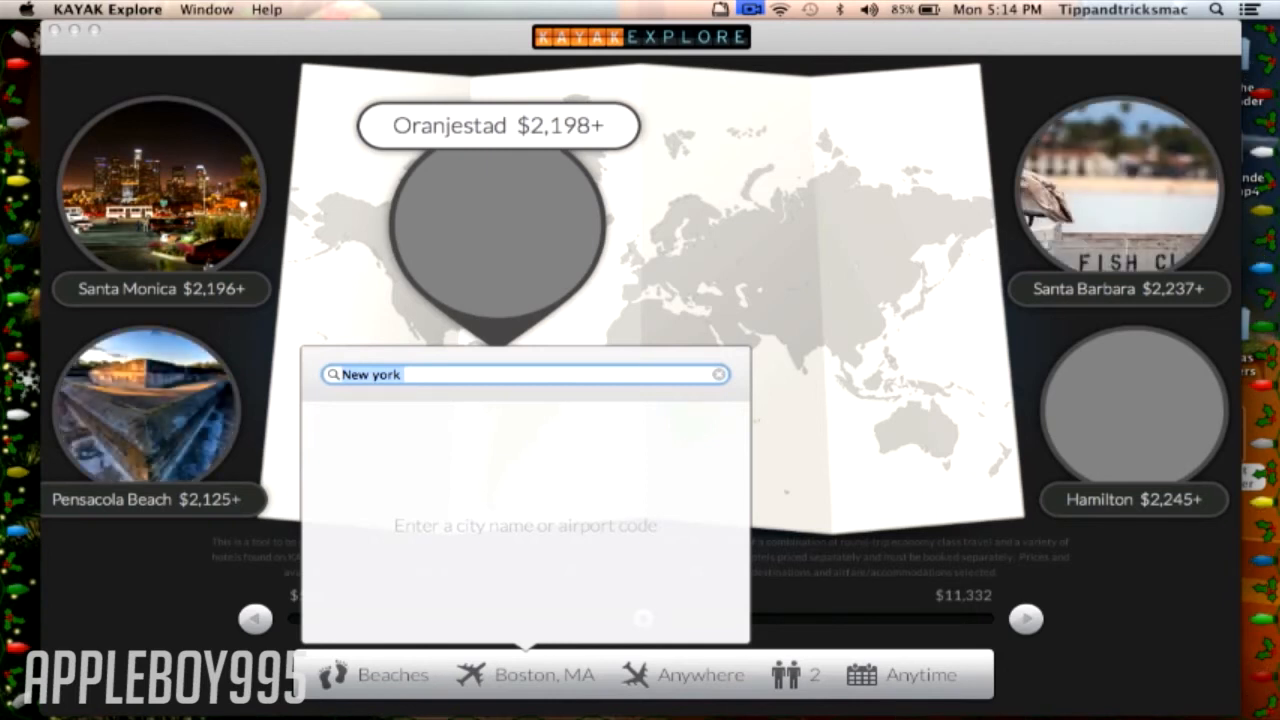
left_click(718, 374)
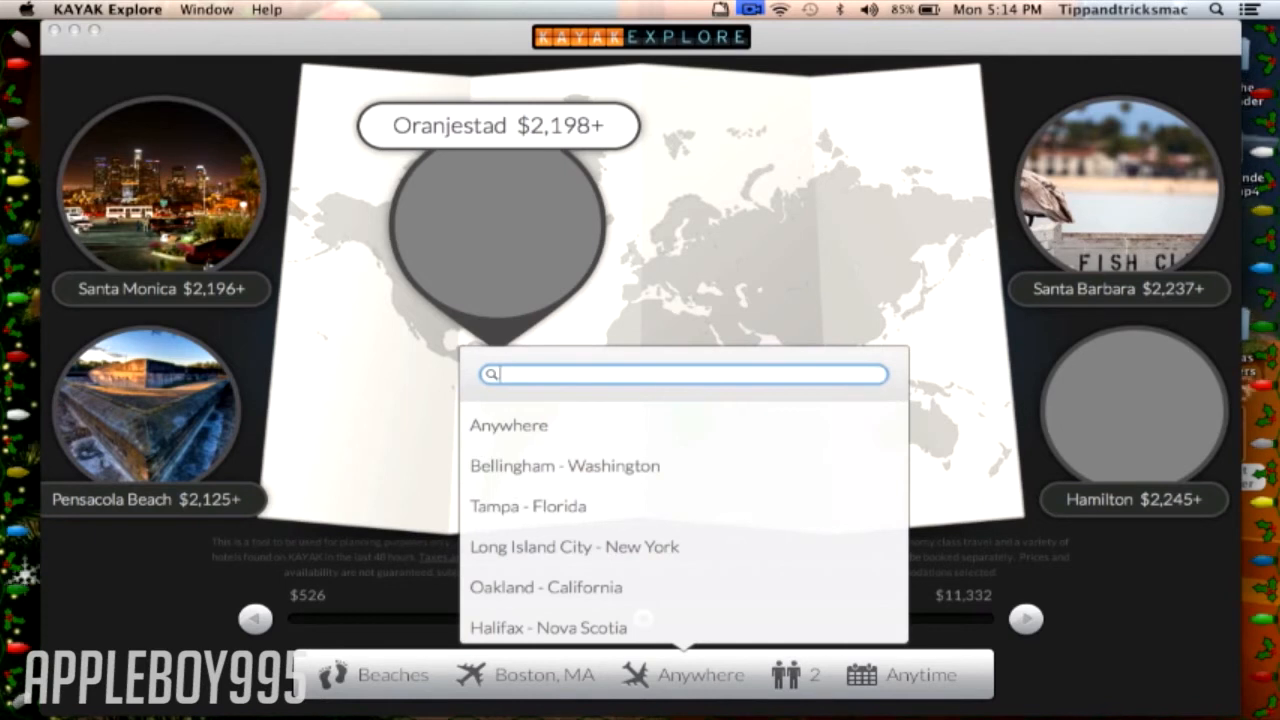
type("Ne")
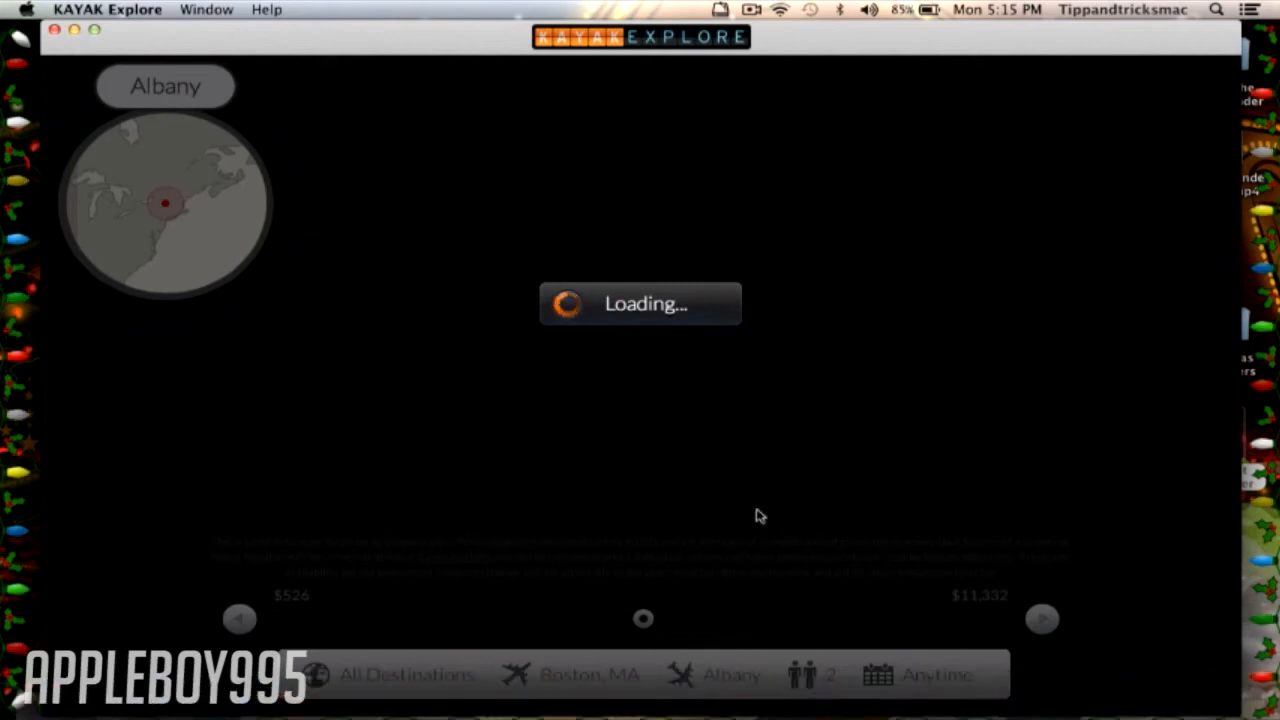
mouse_move(708, 444)
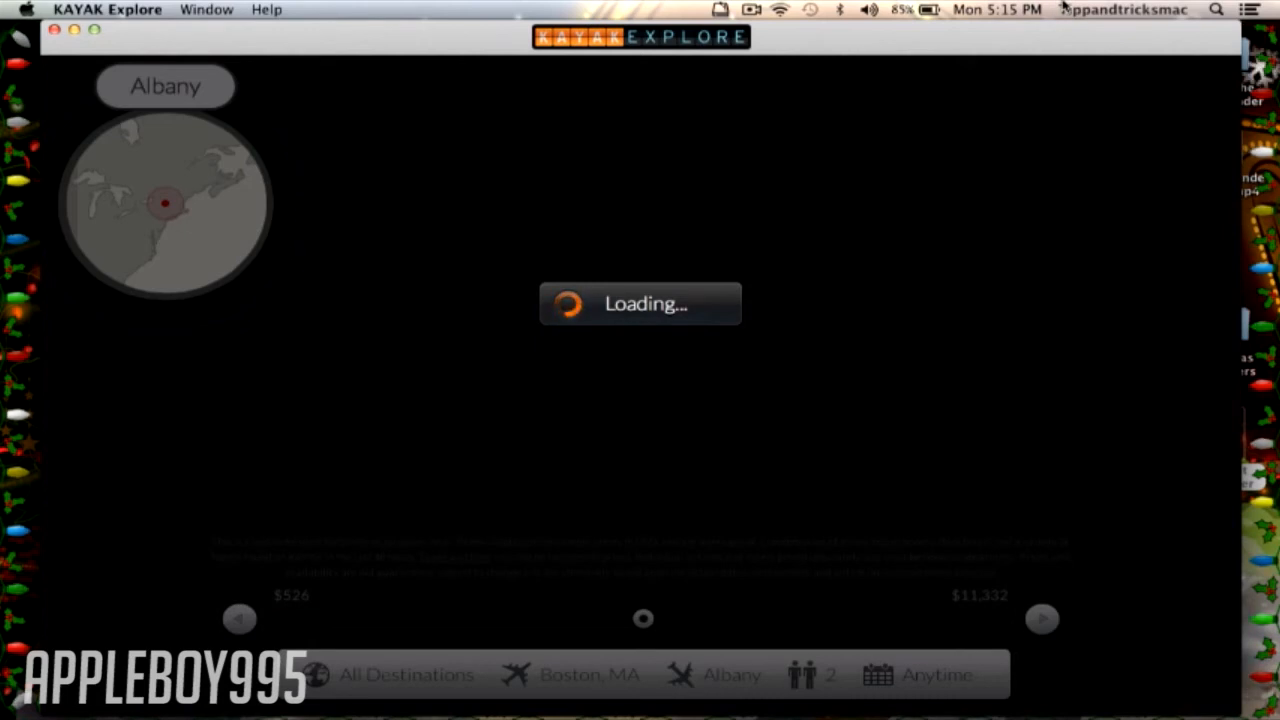
- Choose Albany as the destination and load its hotel deals from Boston
left_click(780, 8)
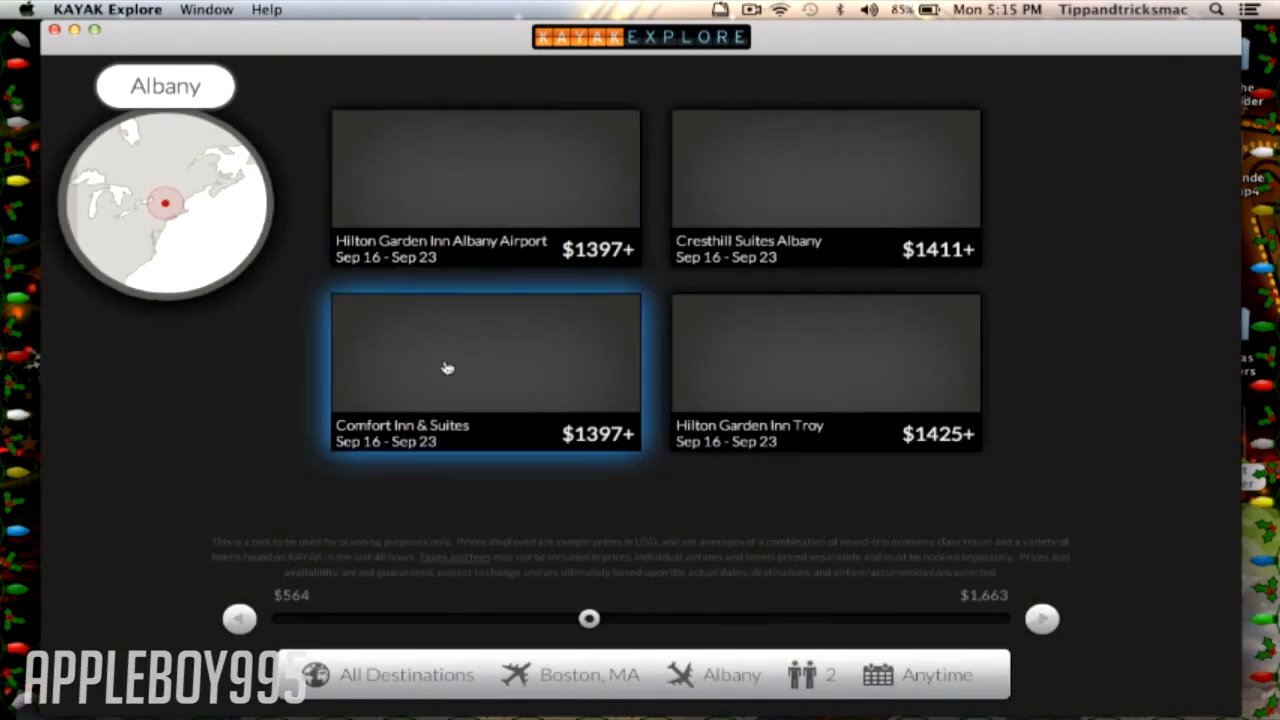
mouse_move(876, 284)
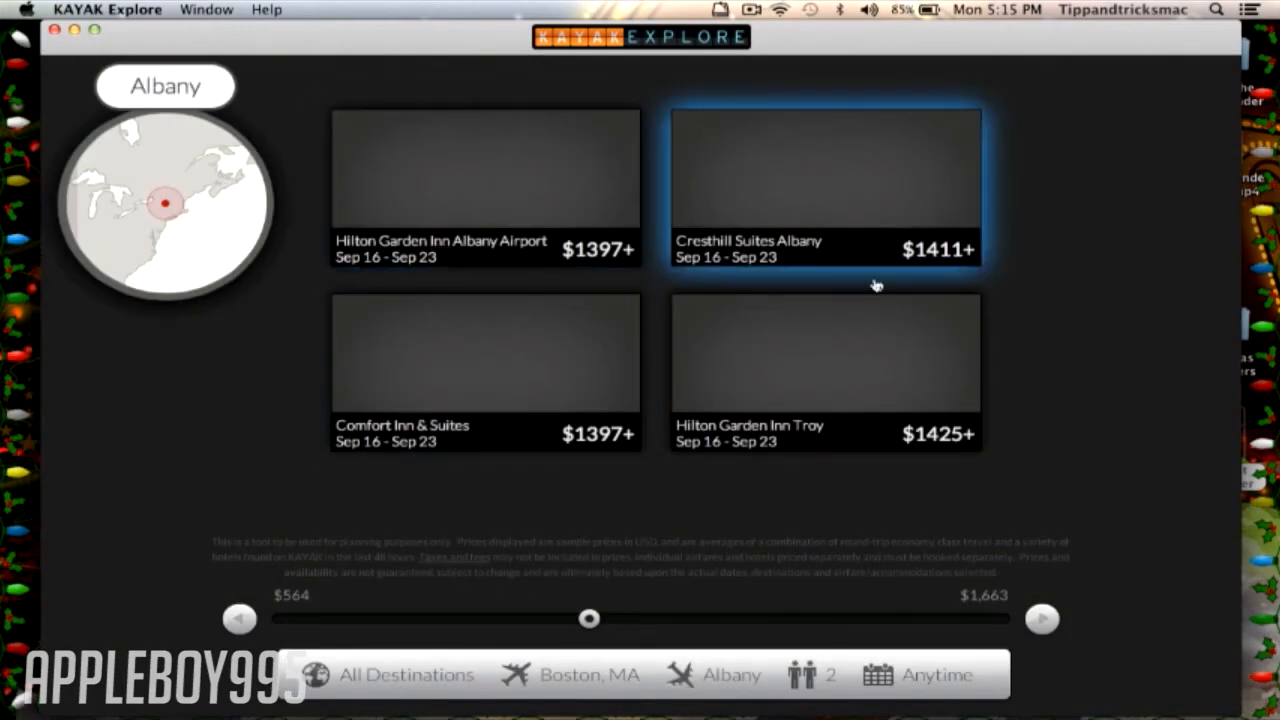
mouse_move(564, 368)
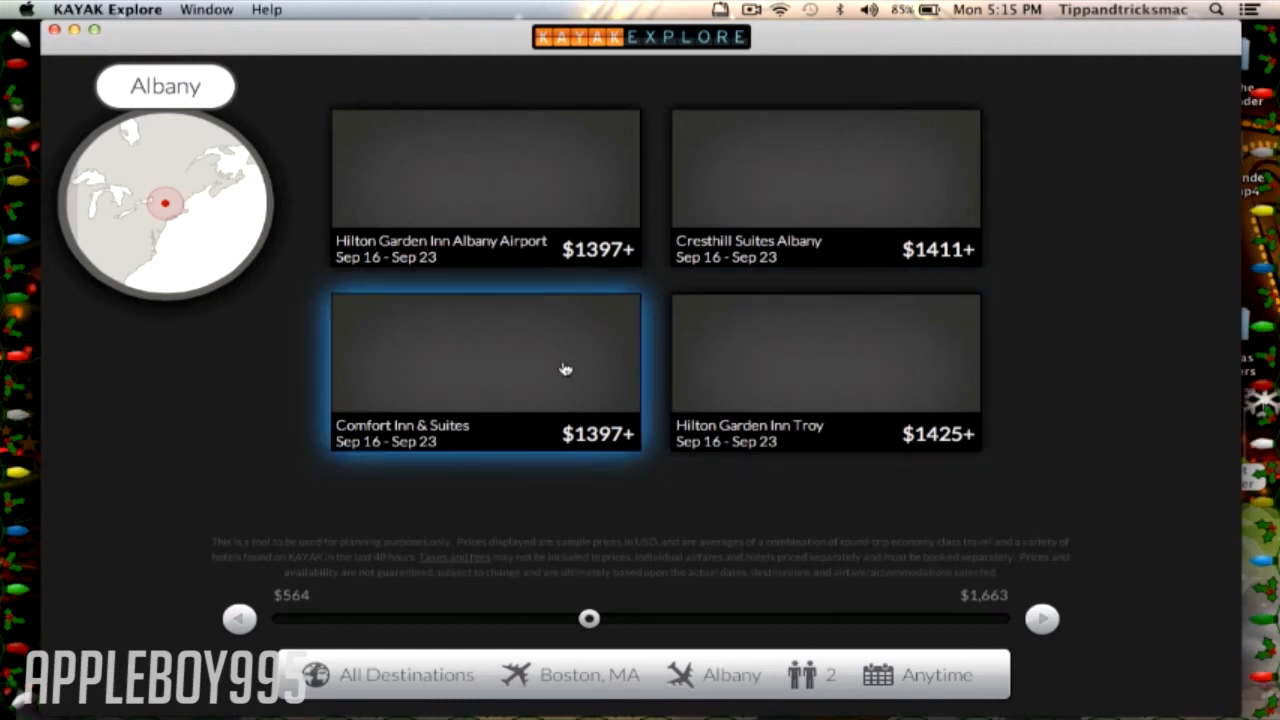
mouse_move(120, 596)
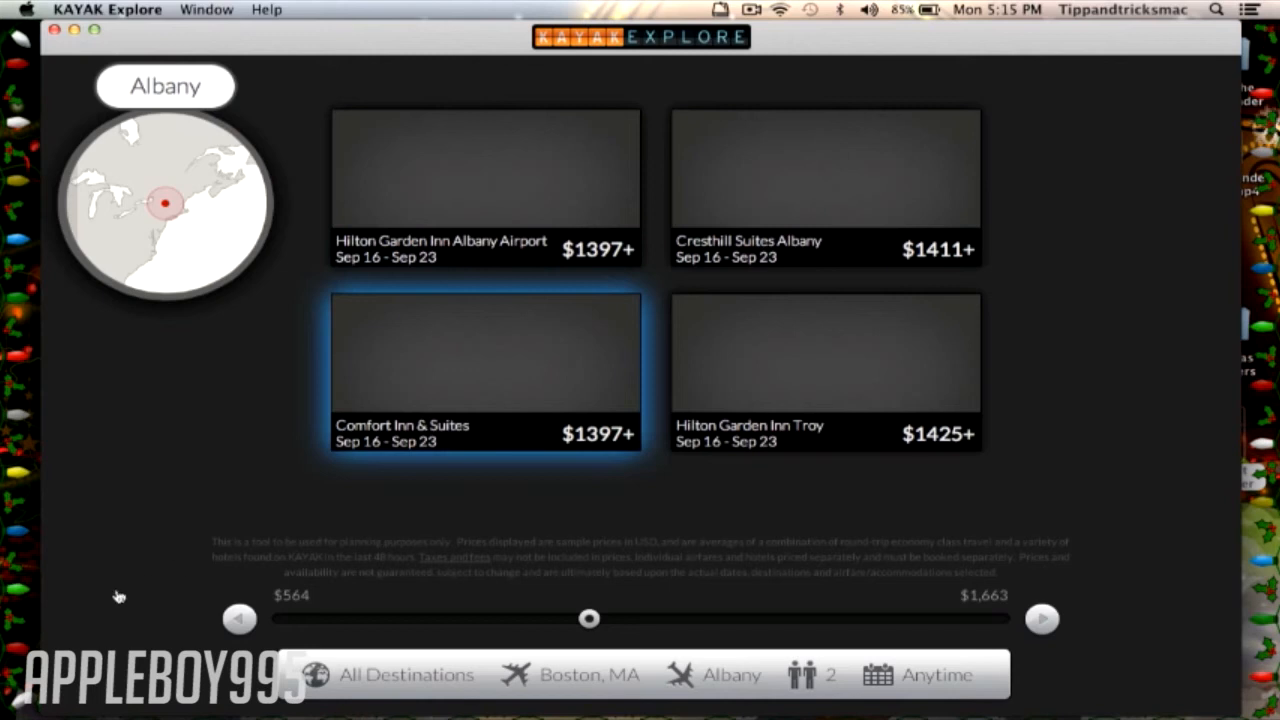
mouse_move(568, 572)
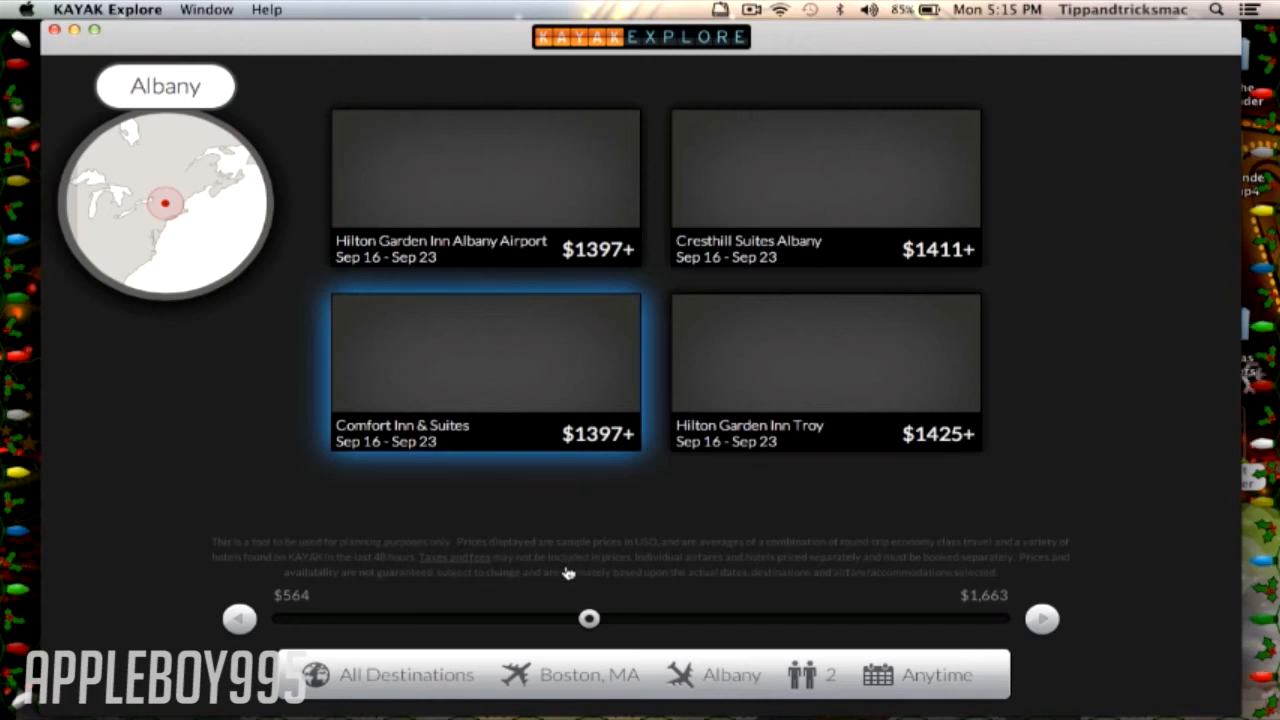
mouse_move(712, 640)
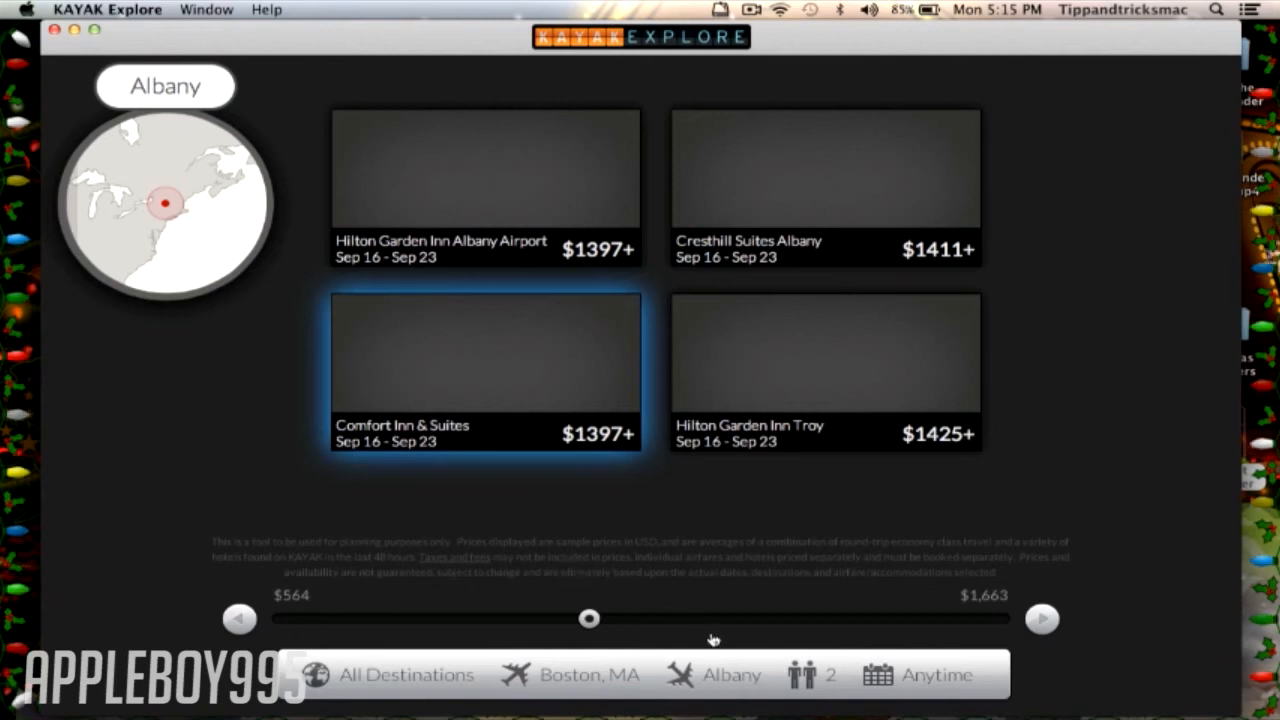
- Review the Comfort Inn & Suites package with its $390 United round trip, then return to the hotel list
left_click(484, 370)
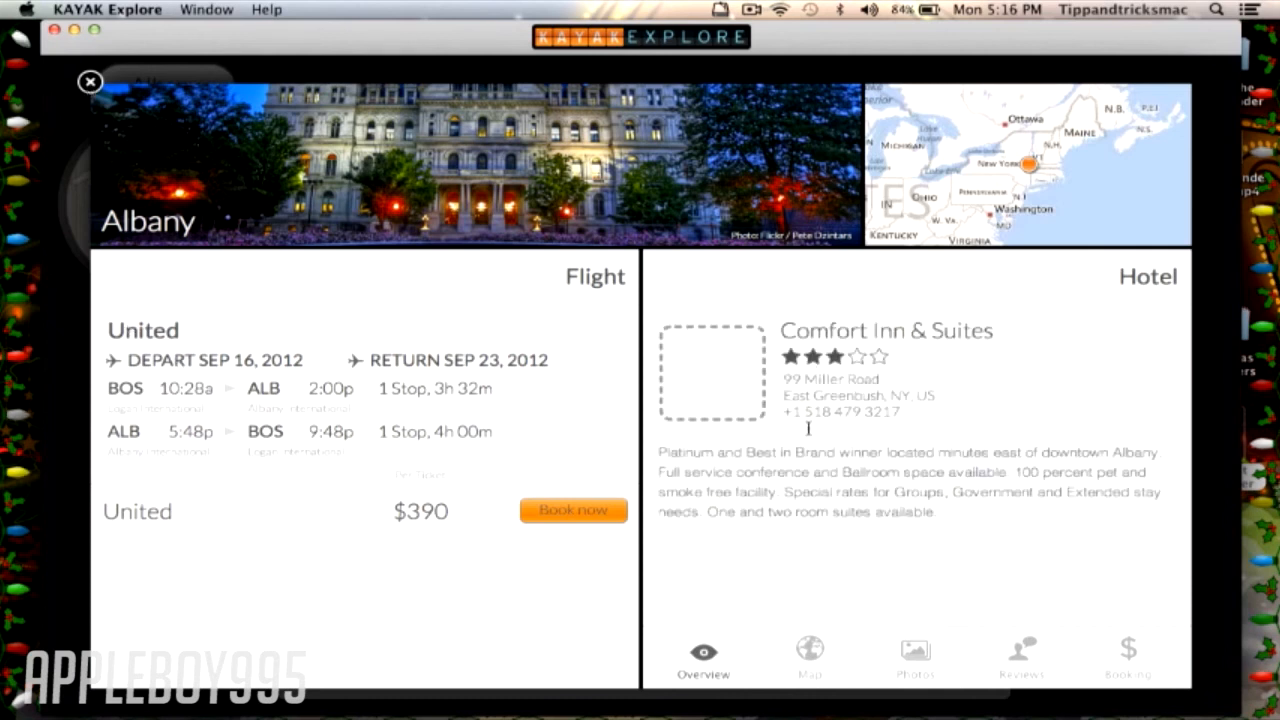
left_click(88, 80)
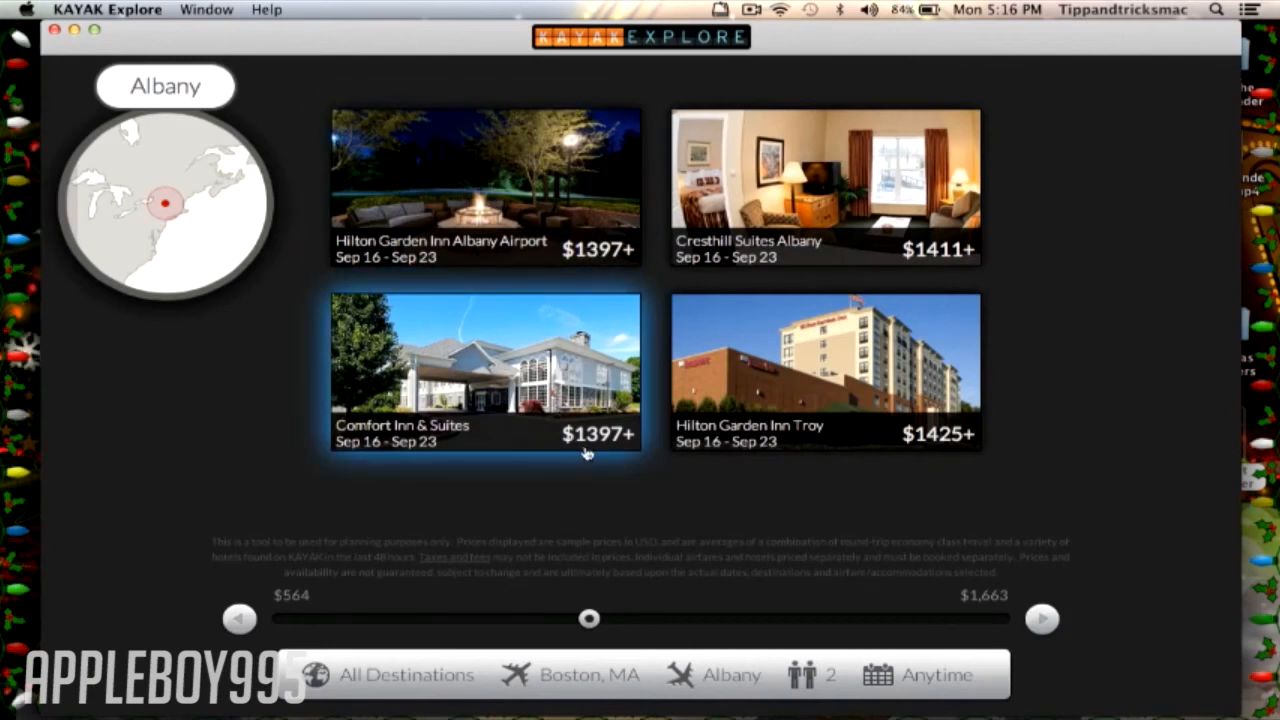
- Slide the price range down to show the cheapest Albany stays, like Best Western Rensselaer Inn at $564
left_click_drag(588, 618, 484, 618)
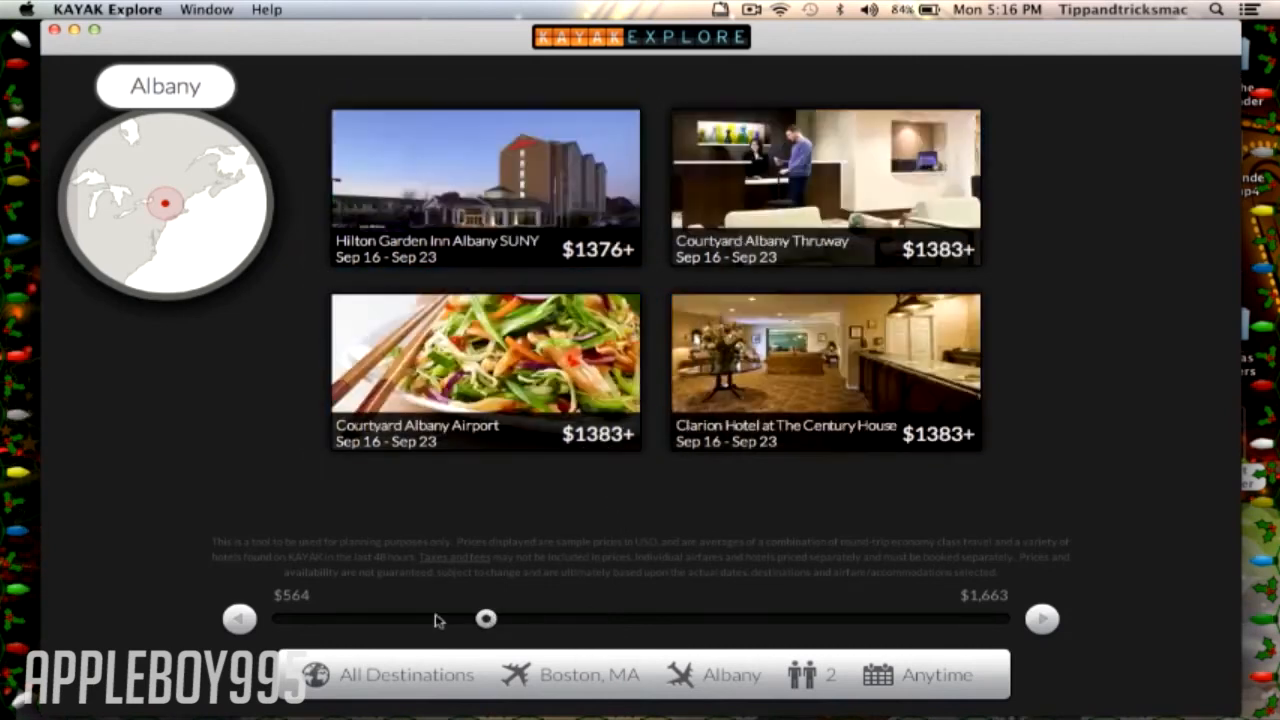
left_click_drag(484, 618, 284, 618)
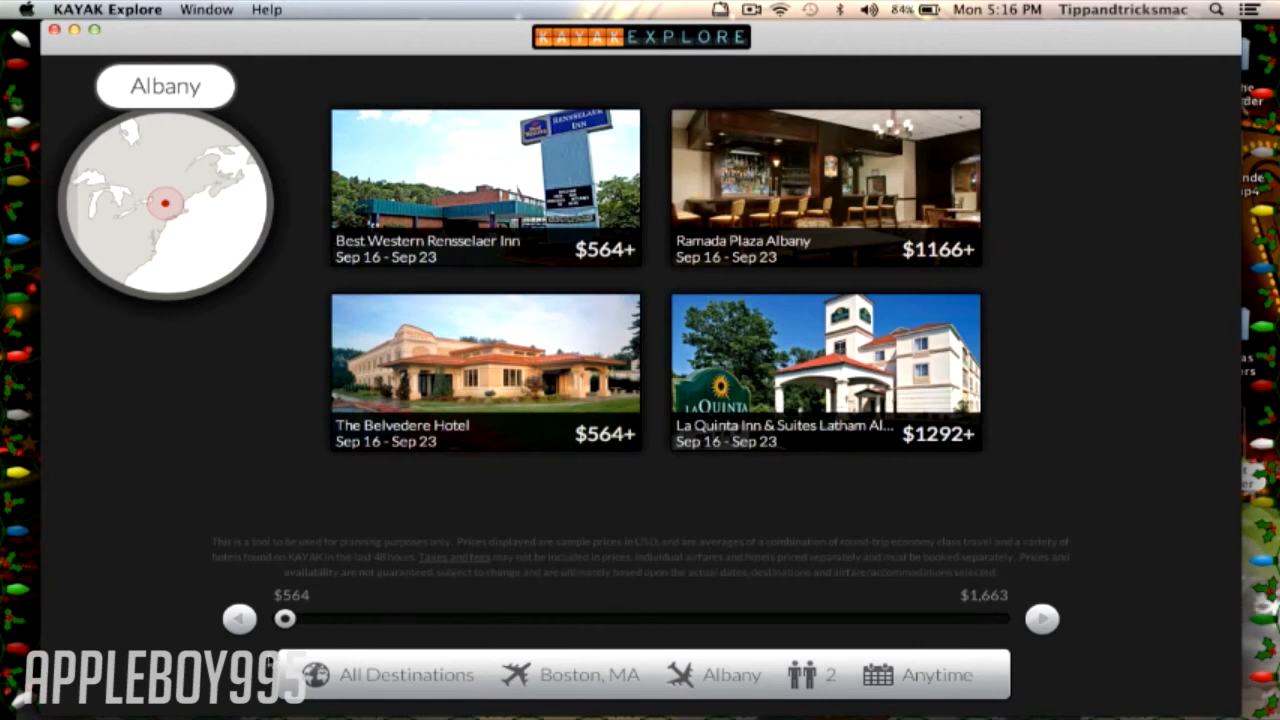
left_click_drag(284, 618, 384, 618)
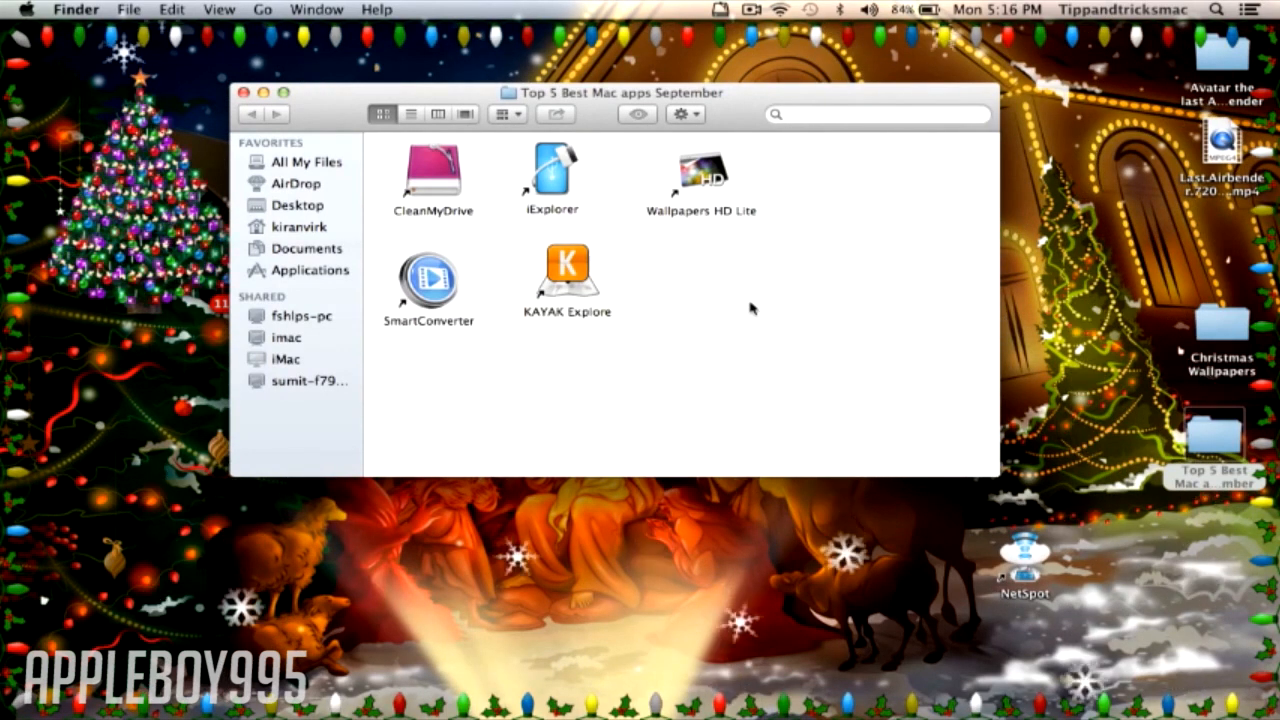
mouse_move(768, 314)
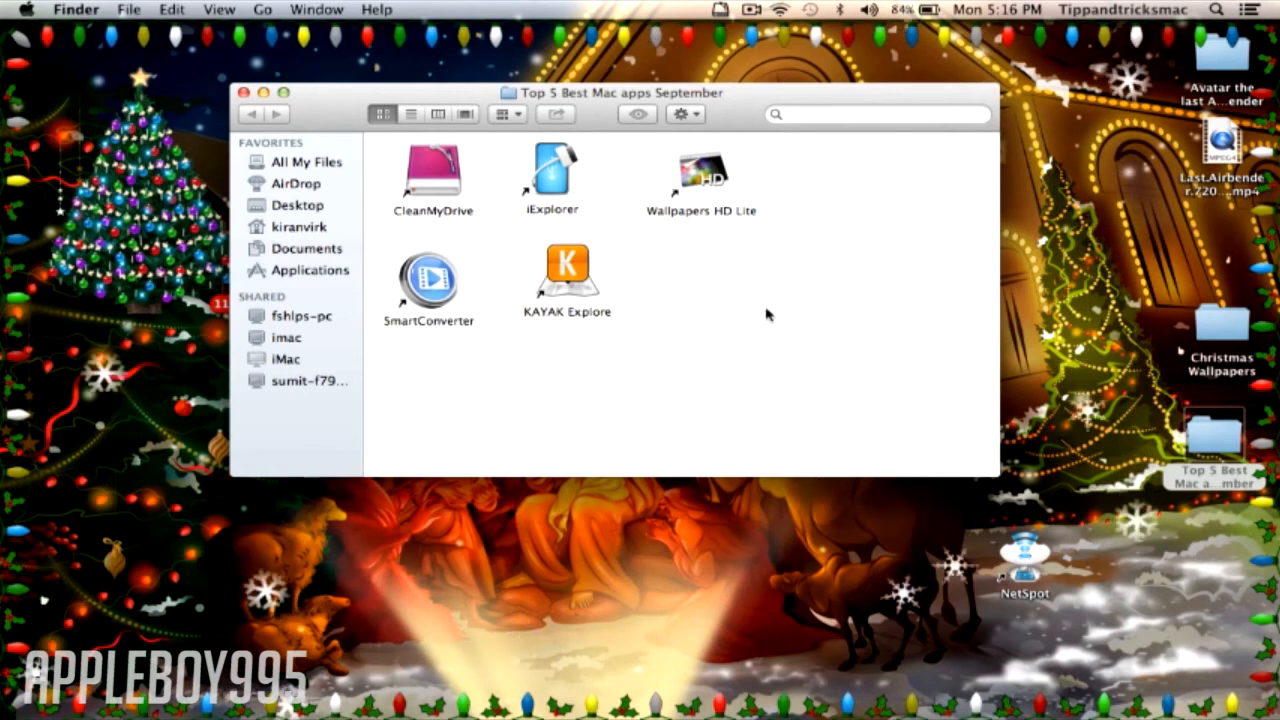